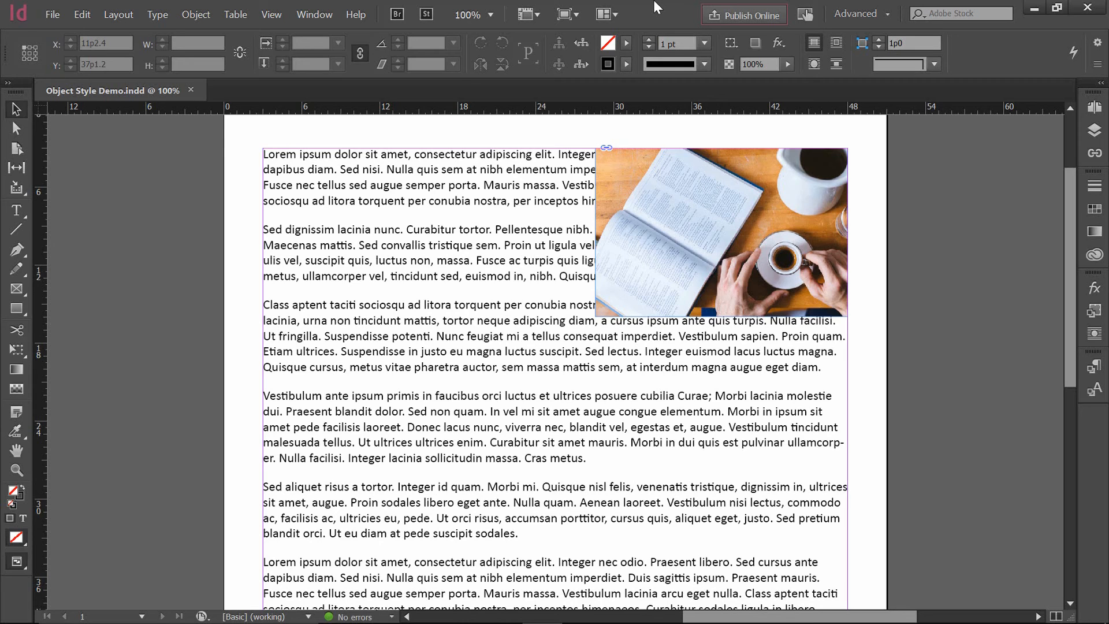
- Select the book-and-coffee photo frame at the page's top right
left_click(647, 194)
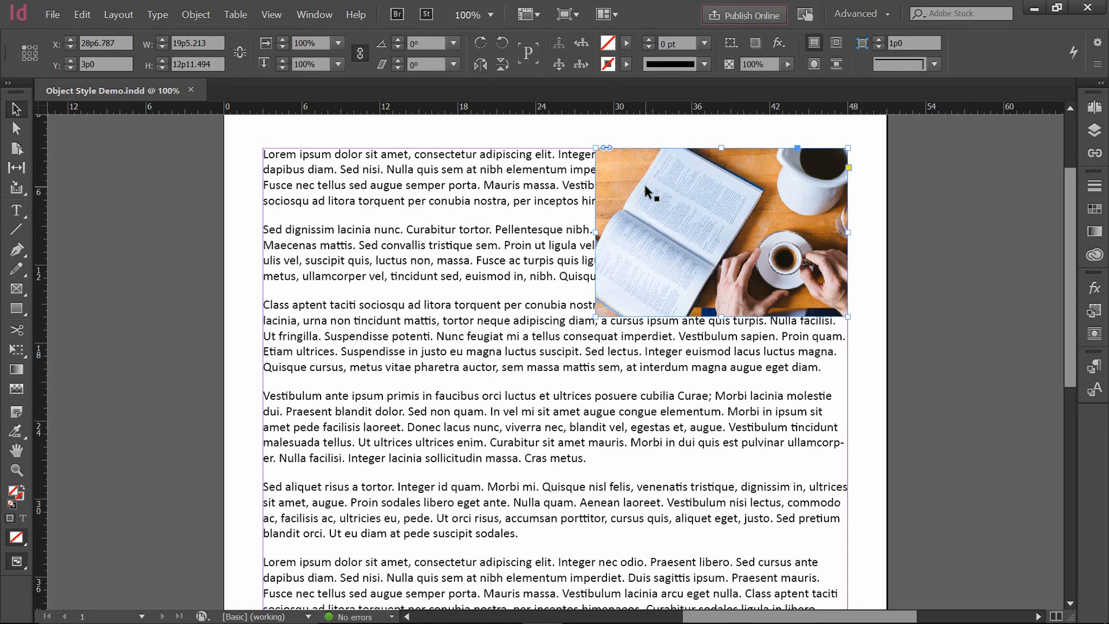
mouse_move(333, 156)
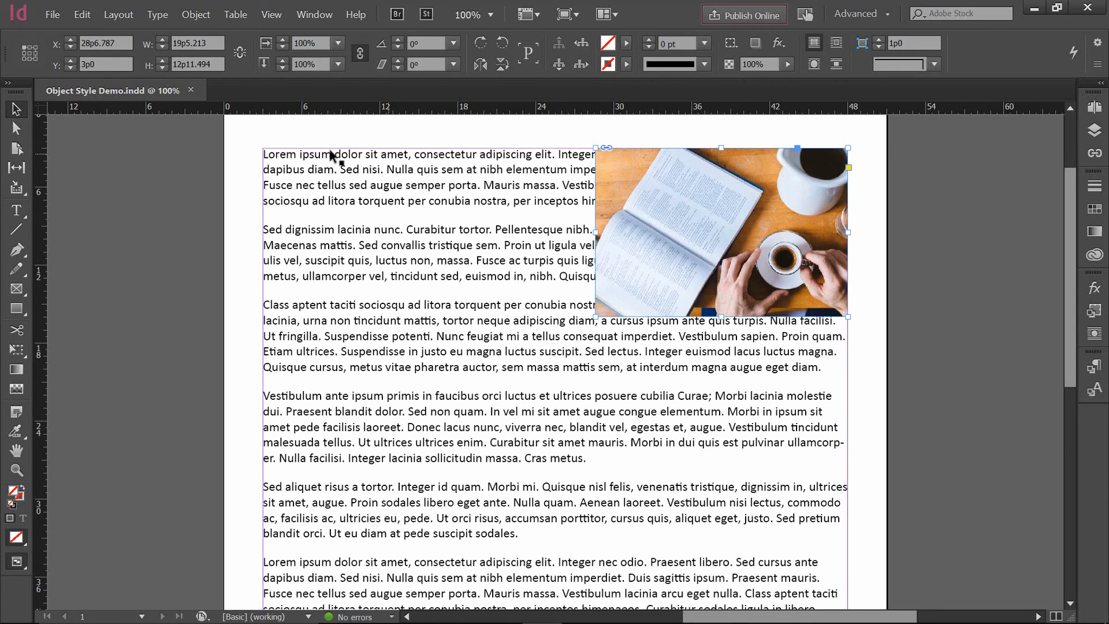
left_click(196, 14)
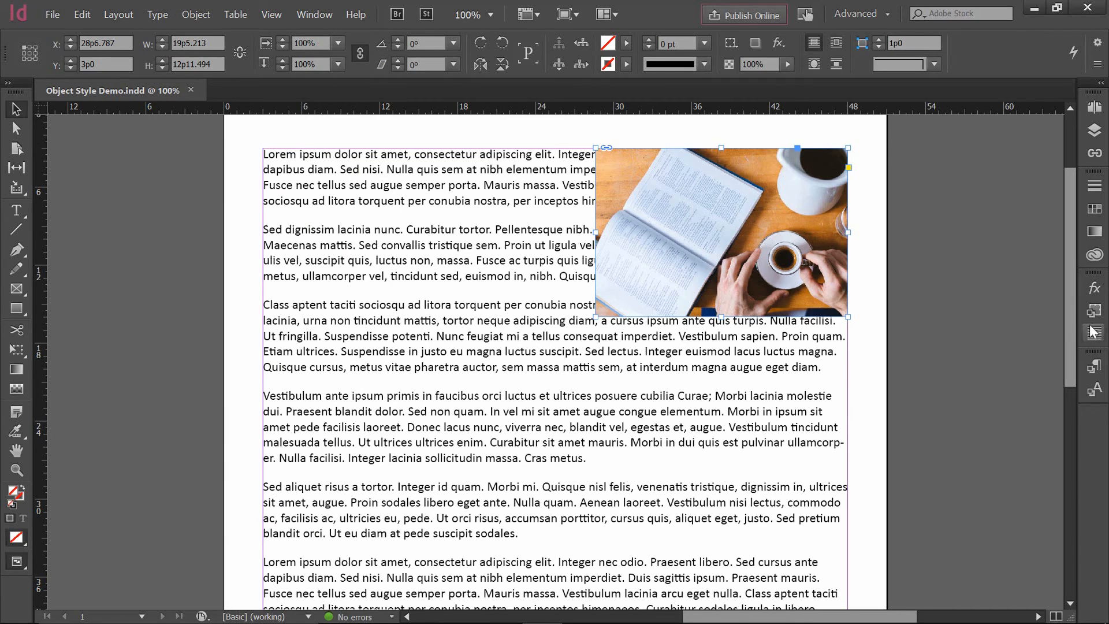
left_click(1093, 313)
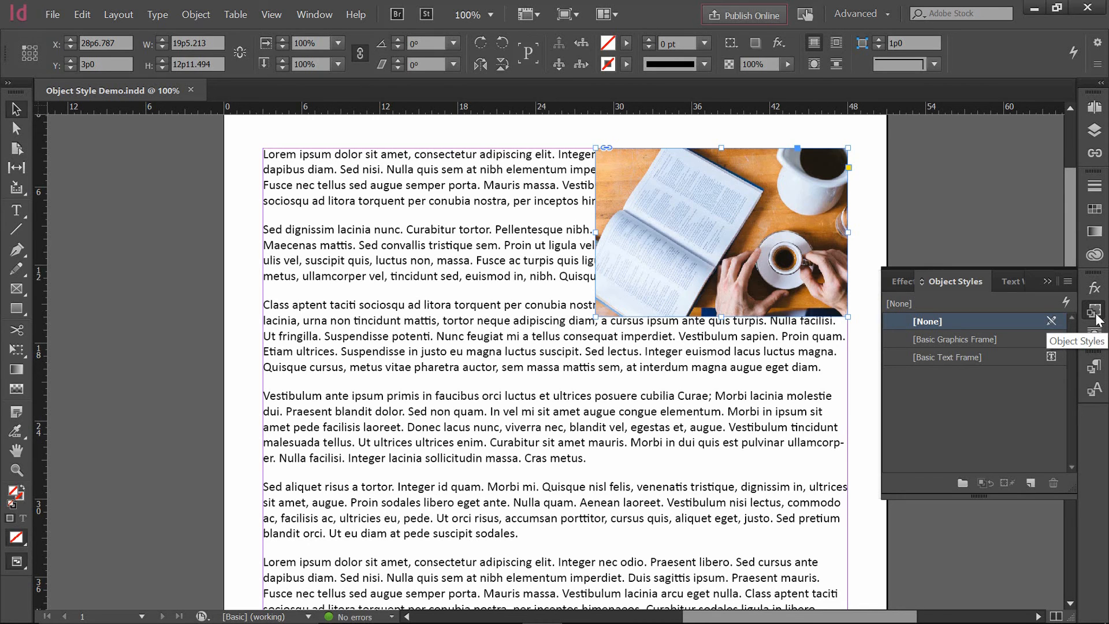
mouse_move(437, 98)
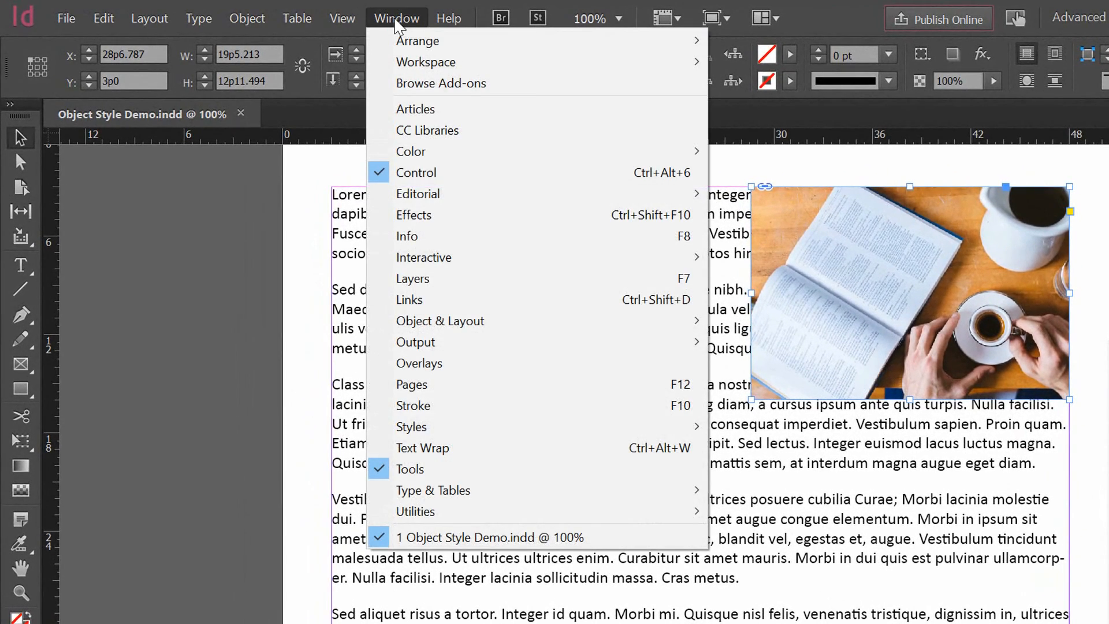
mouse_move(413, 405)
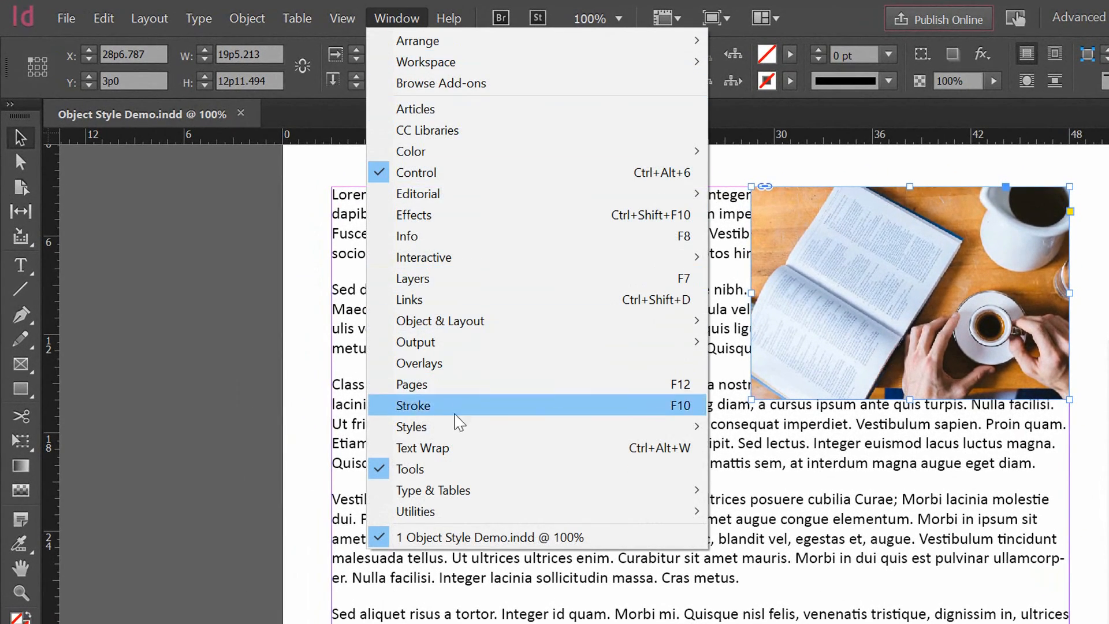
mouse_move(411, 426)
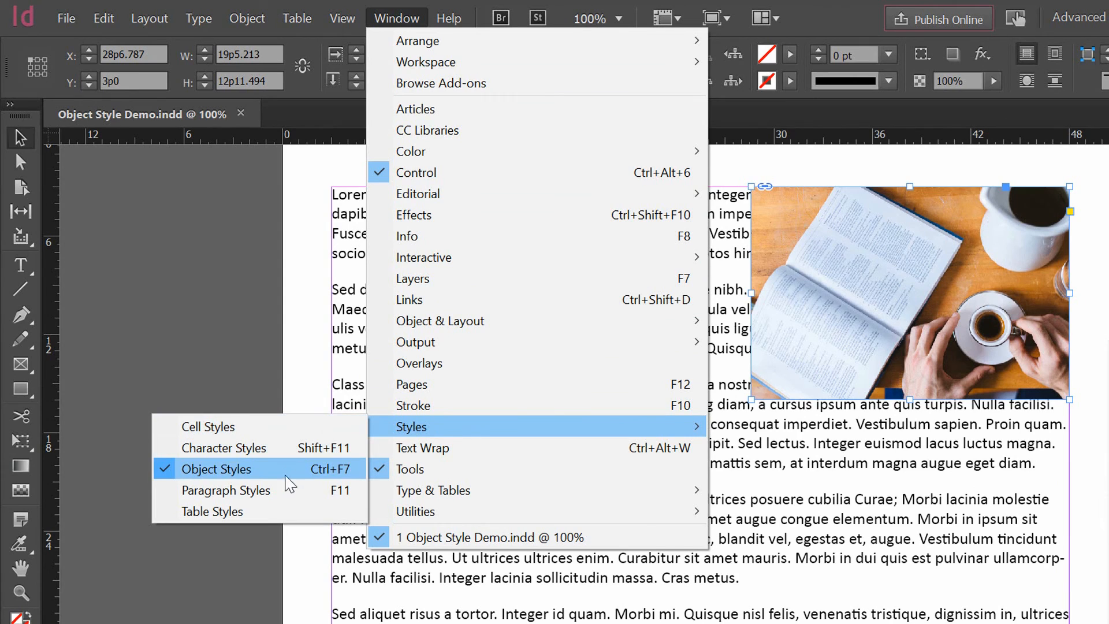
mouse_move(245, 482)
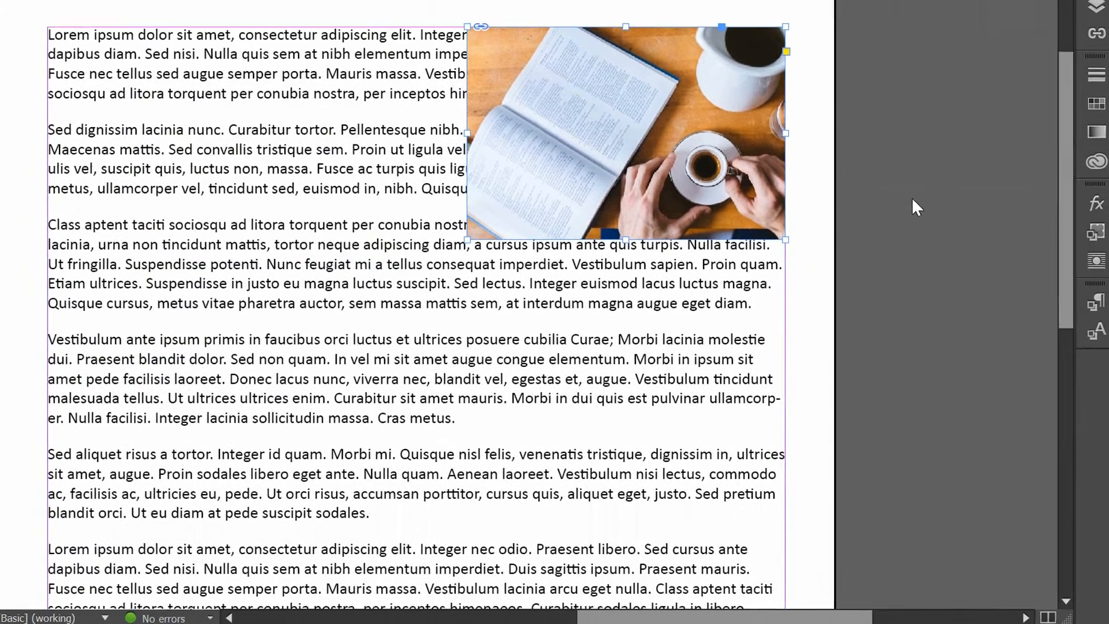
- Add a new object style in the Object Styles panel and rename it 'In-Line Photos'
left_click(1093, 227)
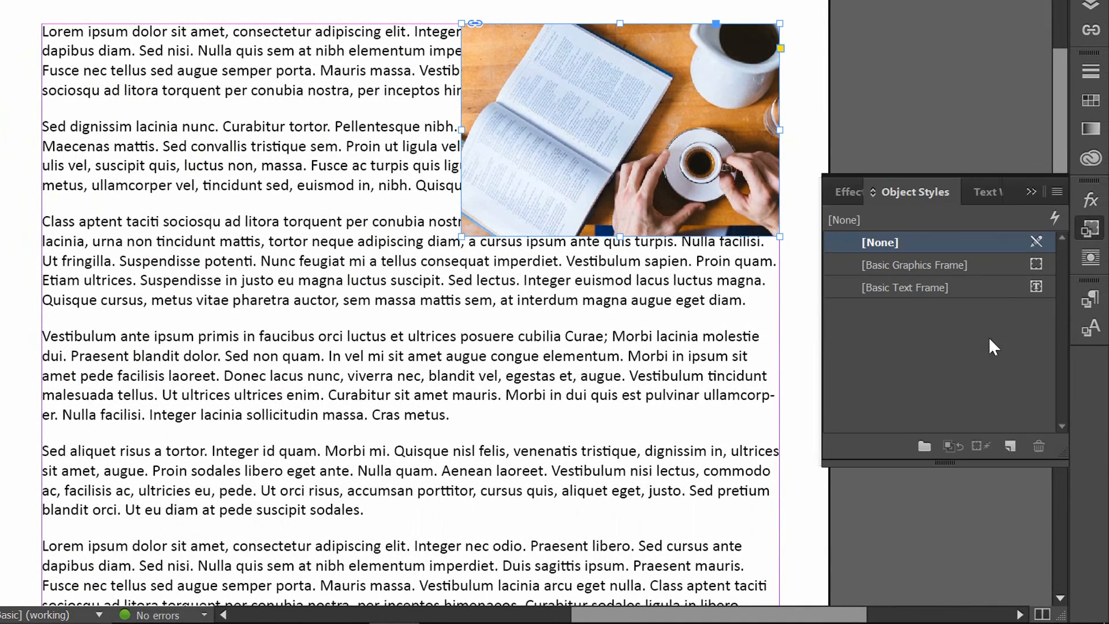
mouse_move(1009, 446)
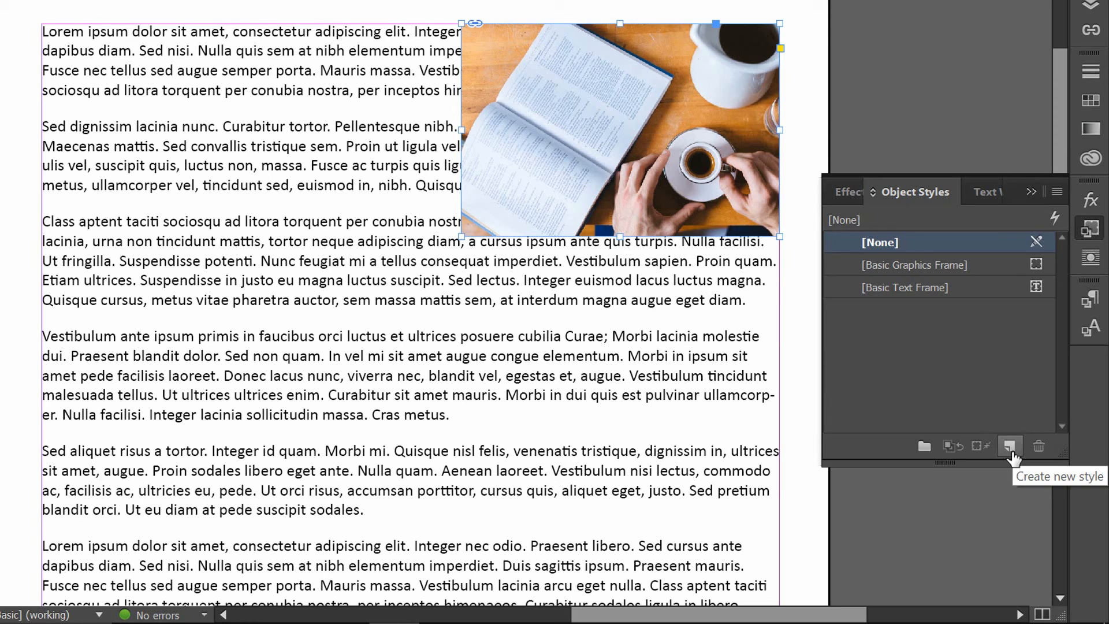
left_click(1009, 446)
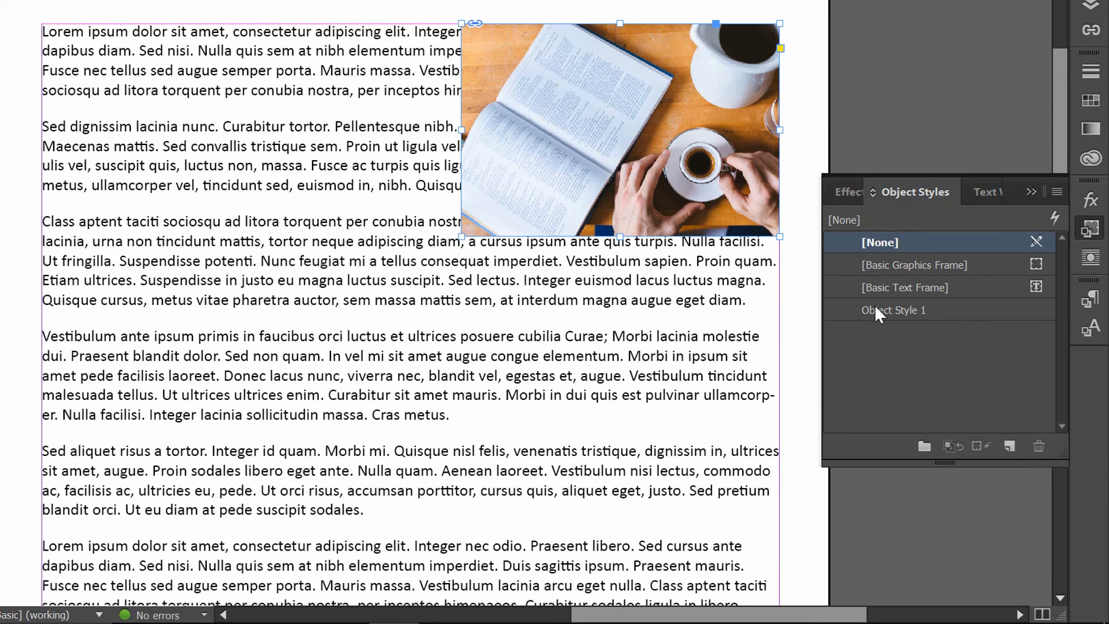
left_click(896, 309)
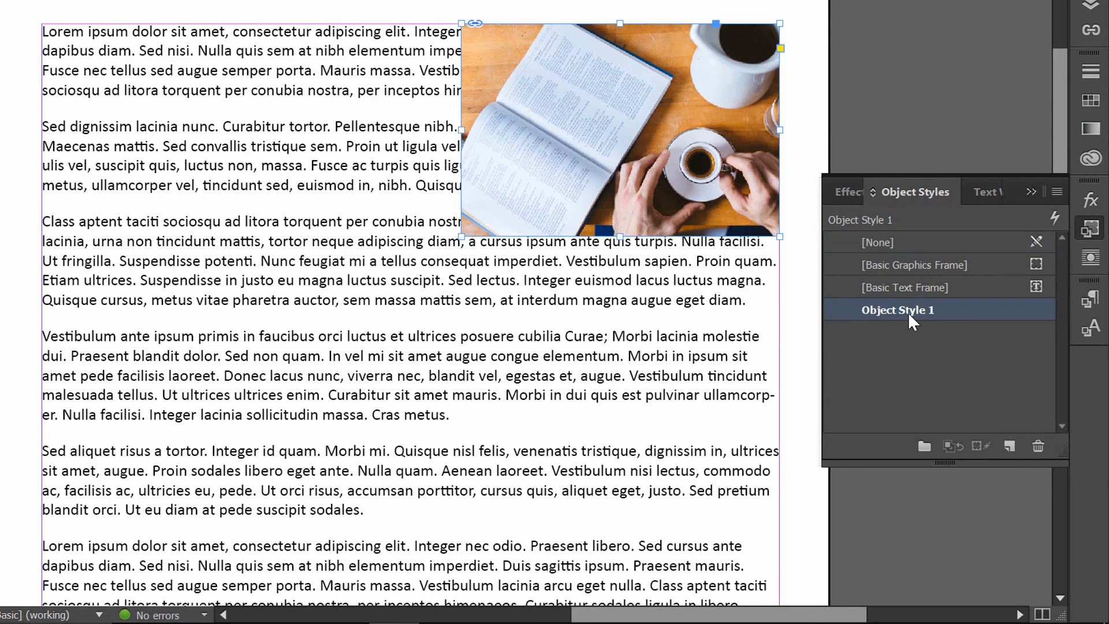
double_click(899, 309)
type("In-Line Photos")
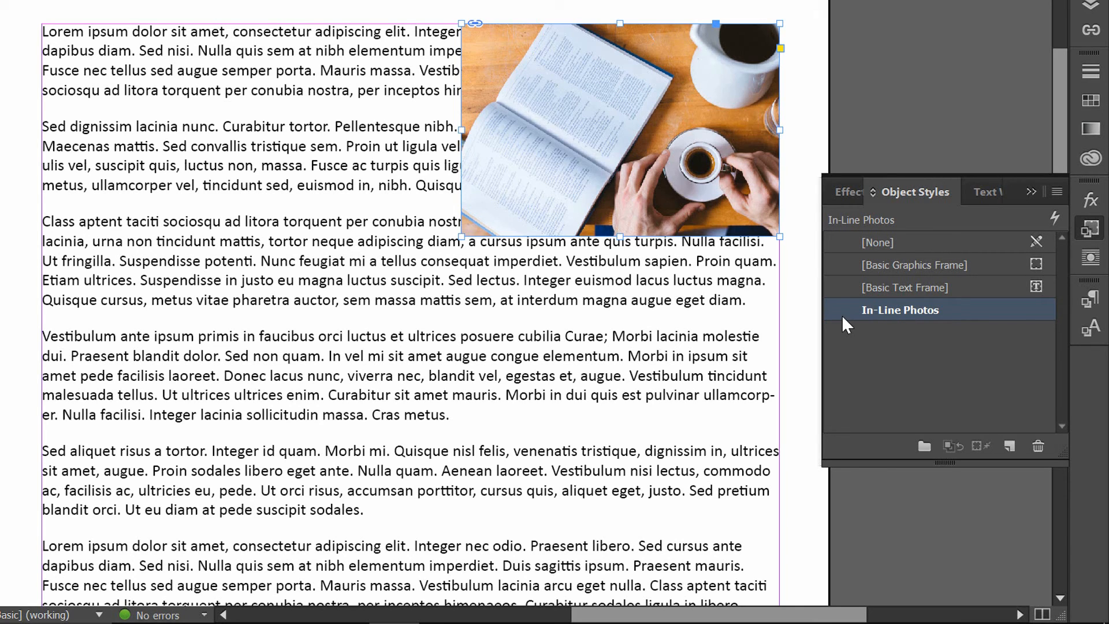
mouse_move(556, 193)
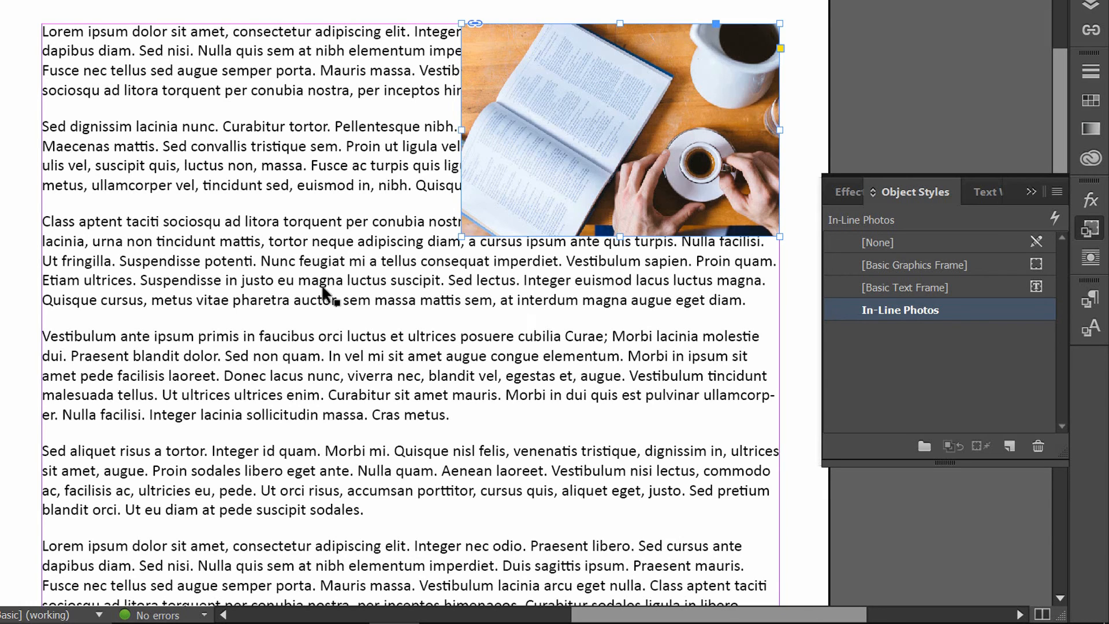
mouse_move(300, 267)
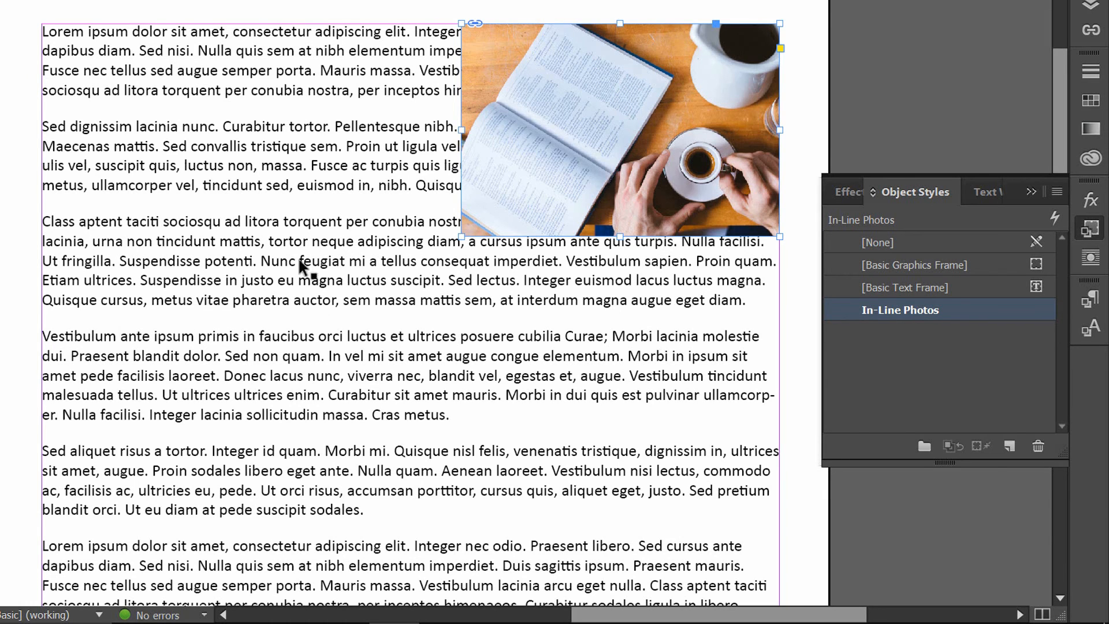
mouse_move(456, 170)
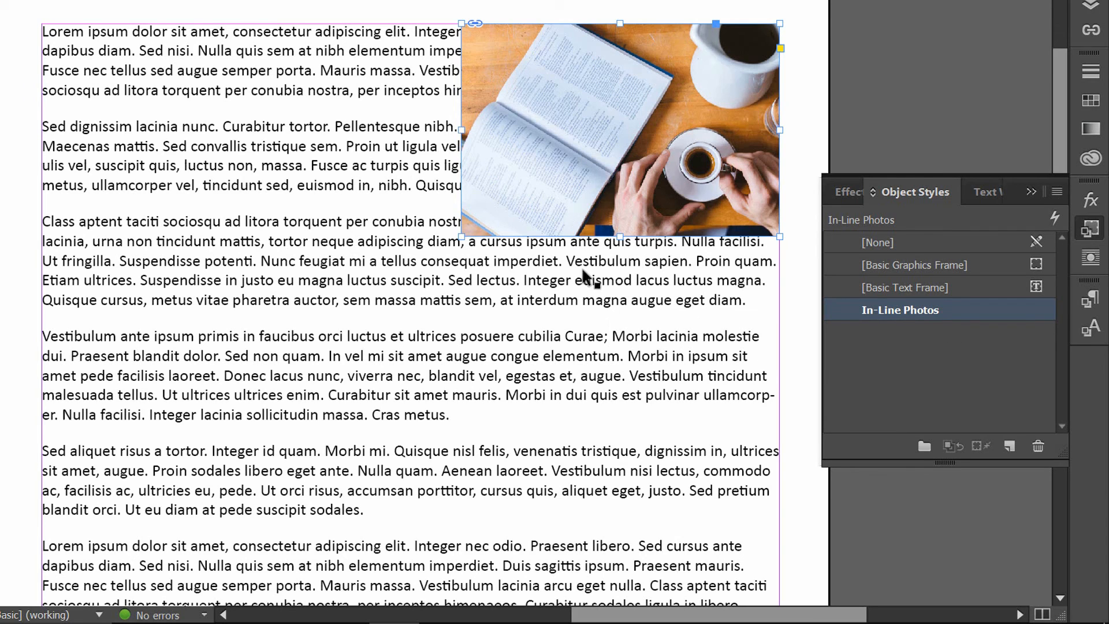
mouse_move(962, 314)
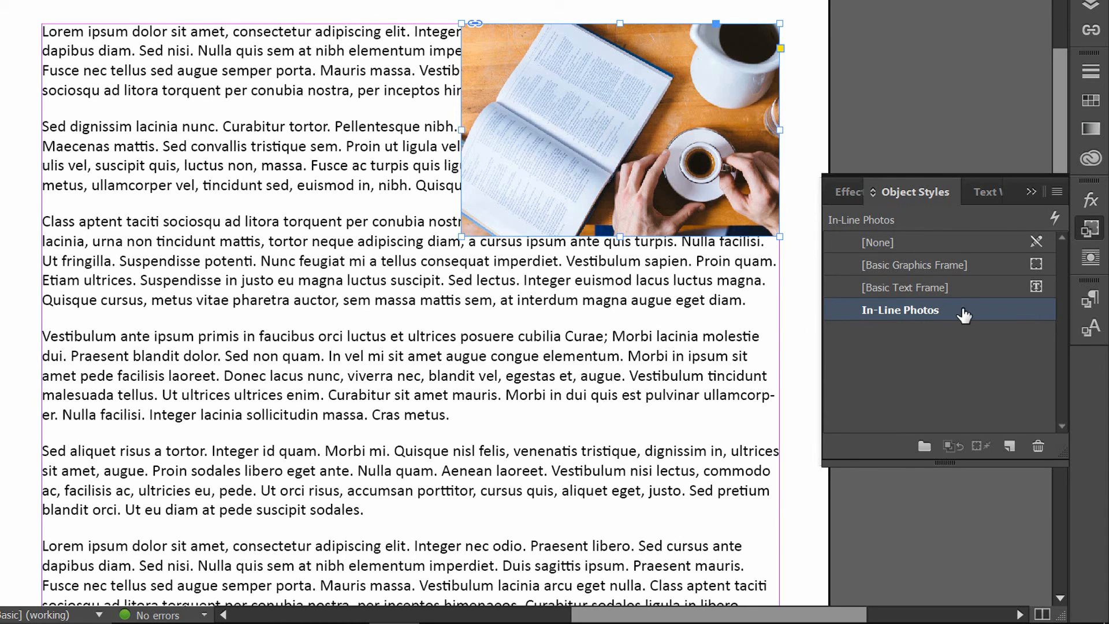
mouse_move(993, 314)
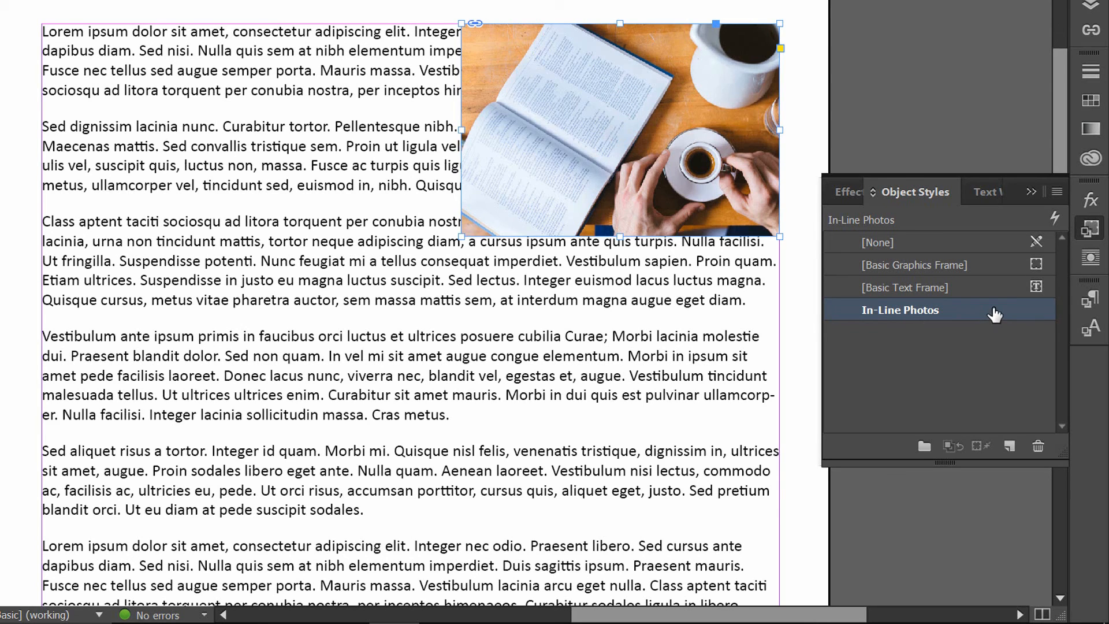
- Bring up the Object Style Options dialog for the In-Line Photos style
double_click(899, 309)
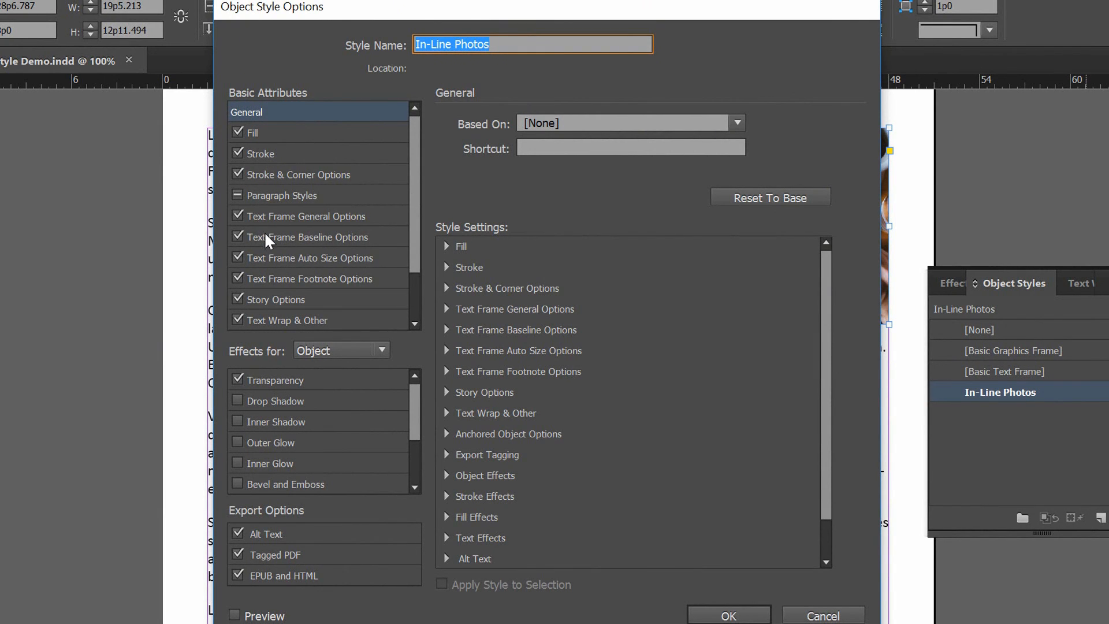
mouse_move(276, 241)
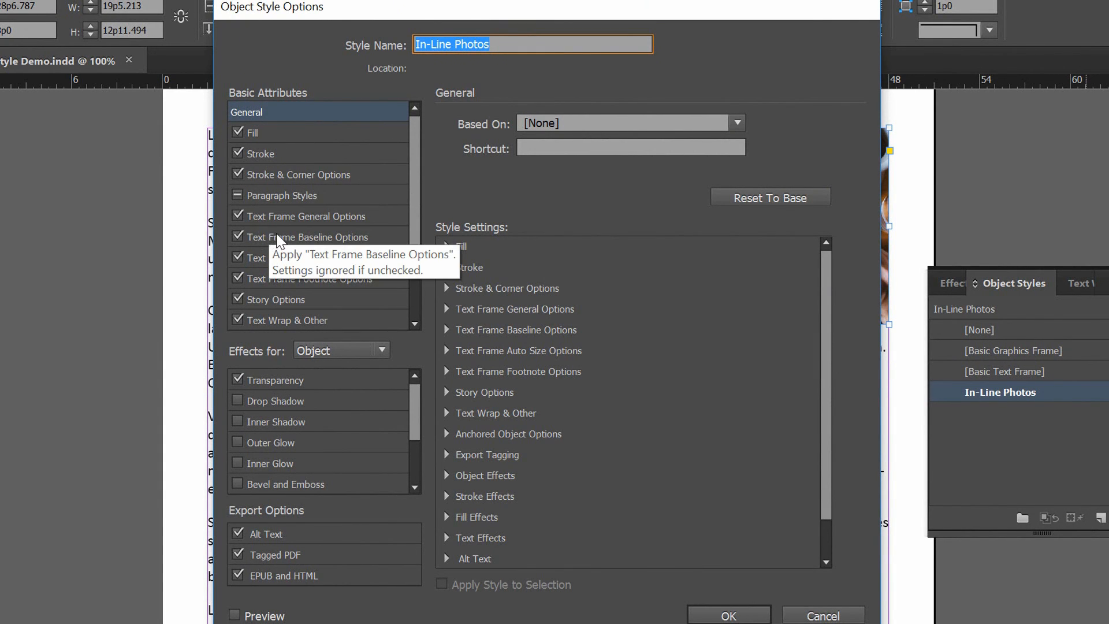
mouse_move(287, 147)
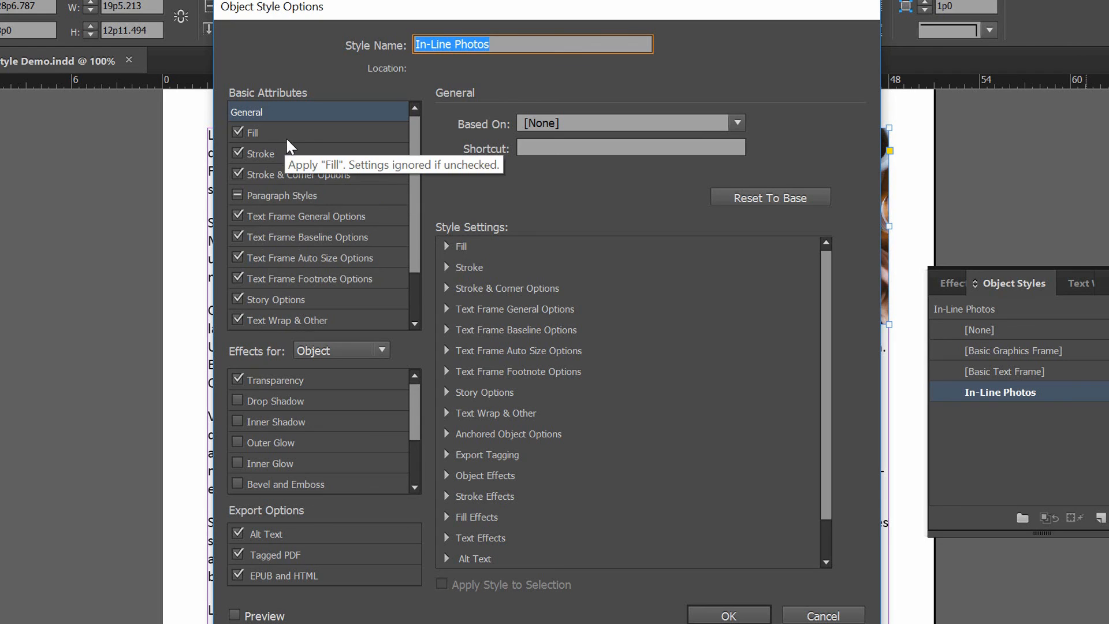
mouse_move(290, 161)
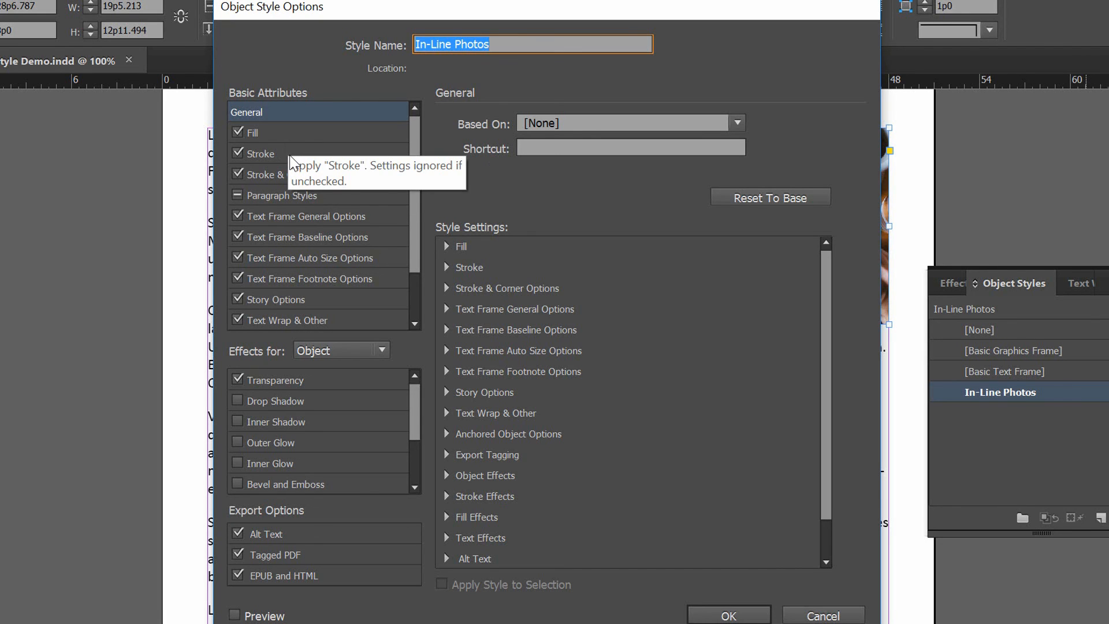
mouse_move(315, 258)
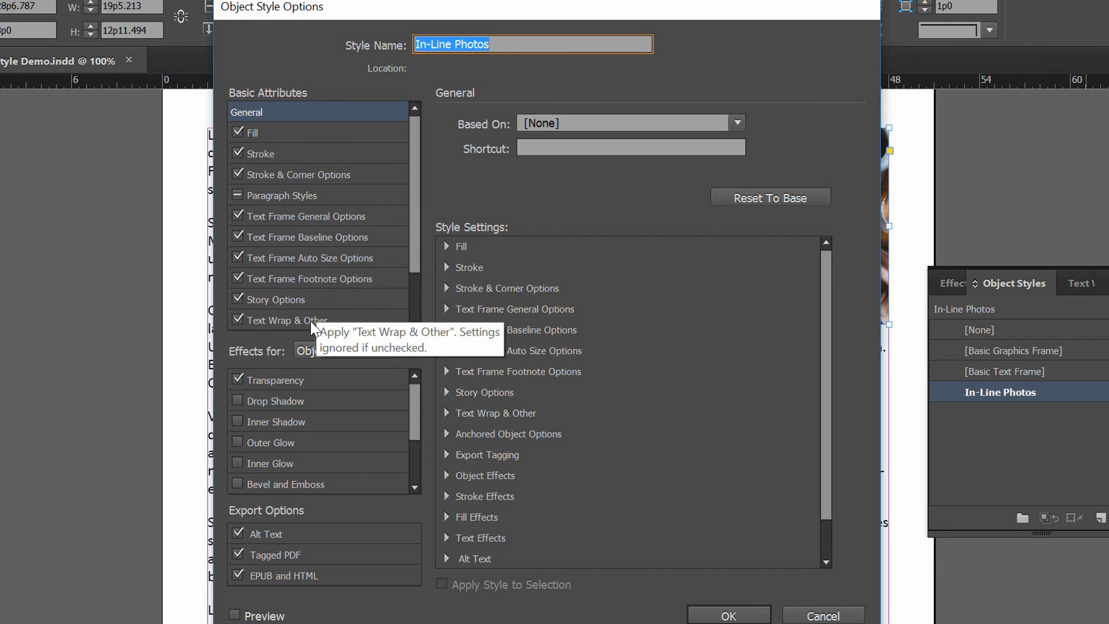
- Show the Text Wrap & Other settings of the In-Line Photos style
left_click(288, 320)
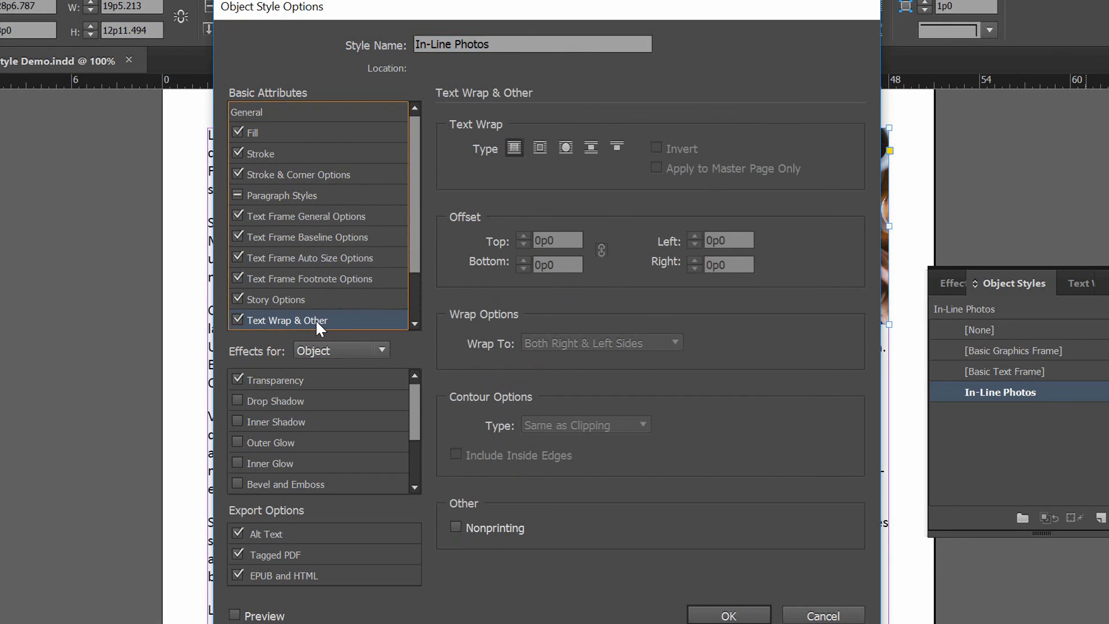
mouse_move(613, 113)
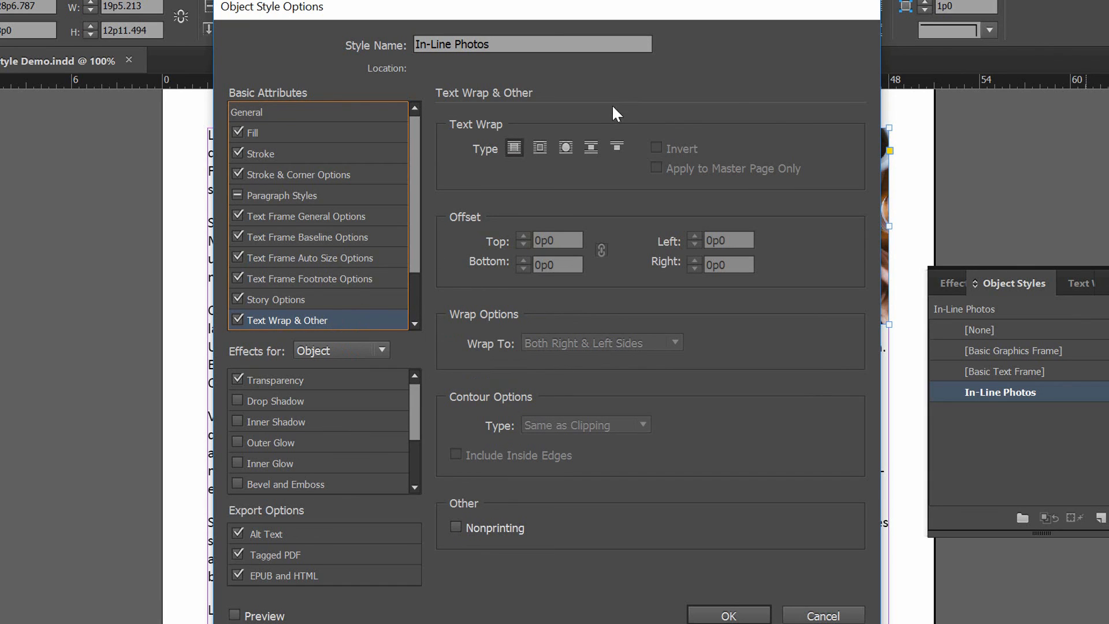
mouse_move(512, 147)
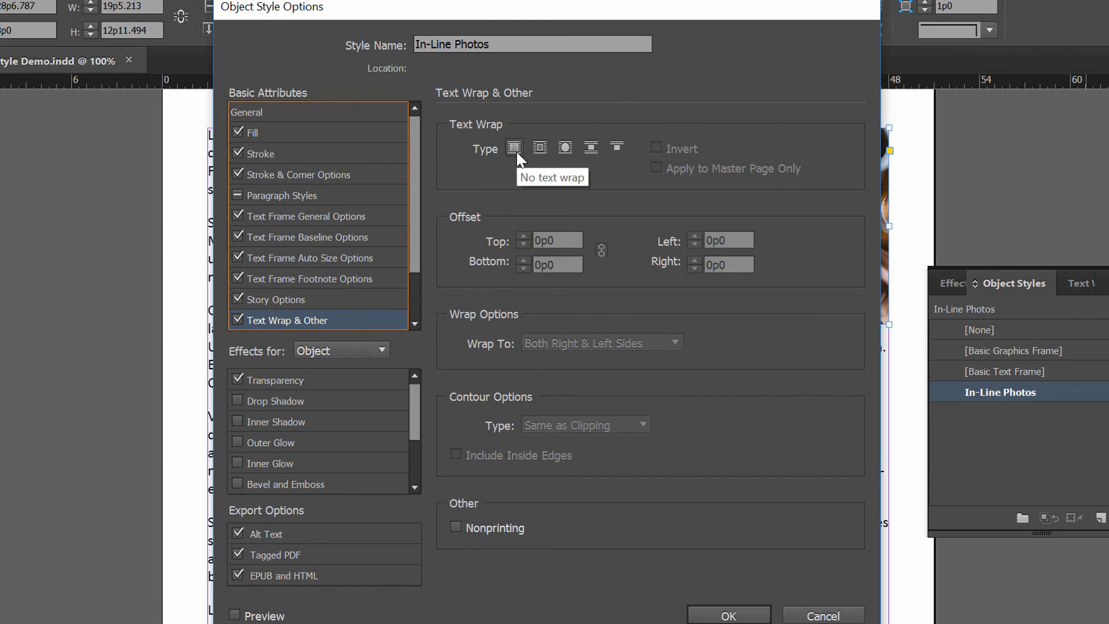
mouse_move(539, 149)
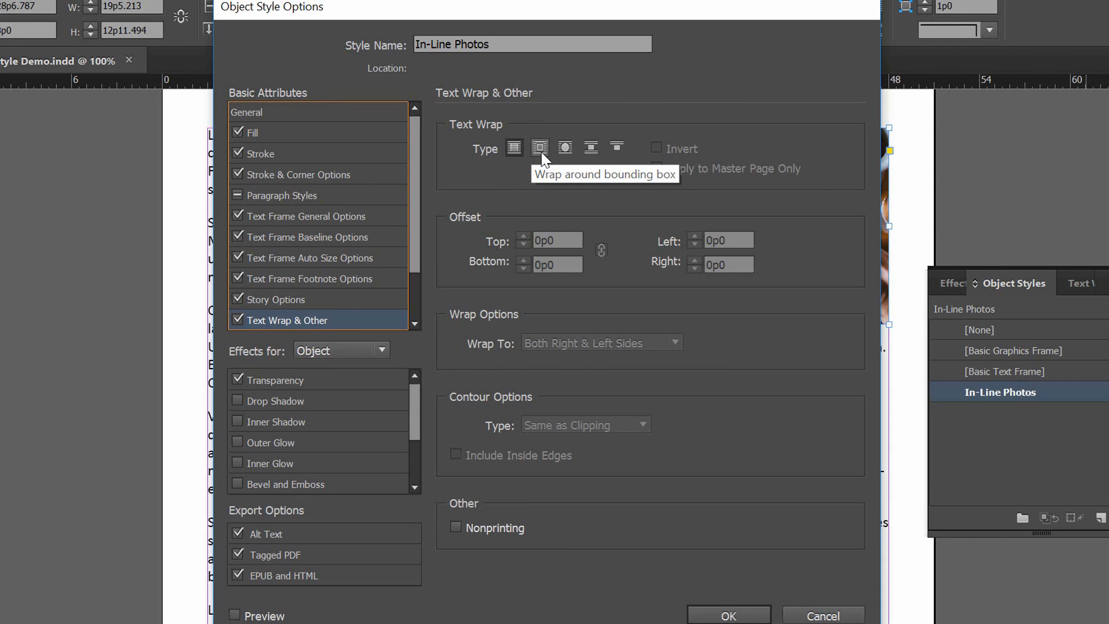
mouse_move(543, 156)
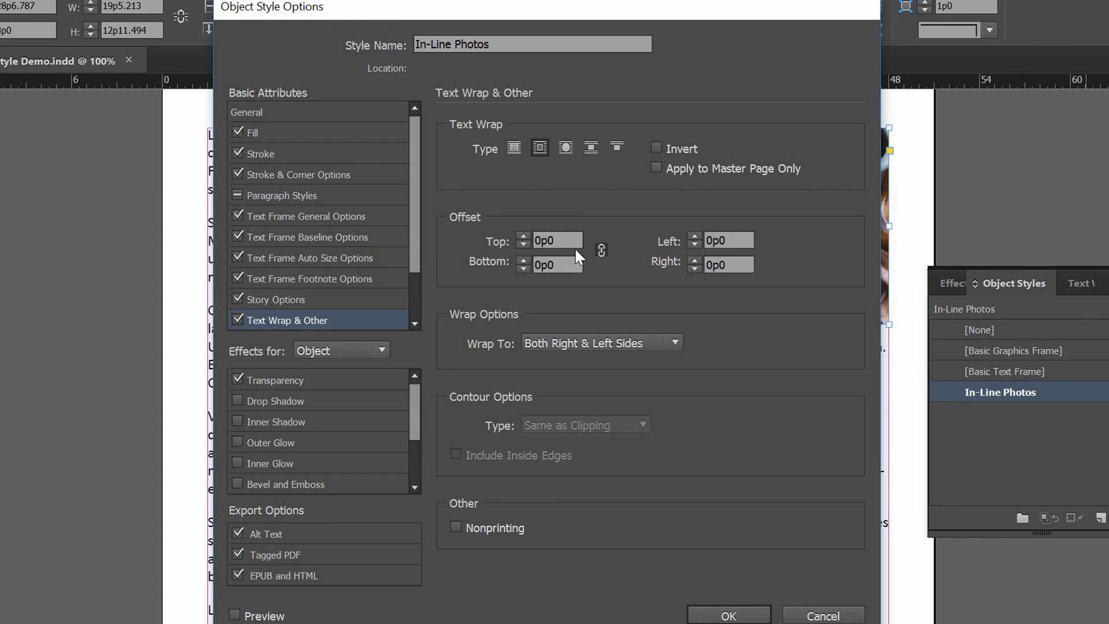
mouse_move(575, 236)
type("1")
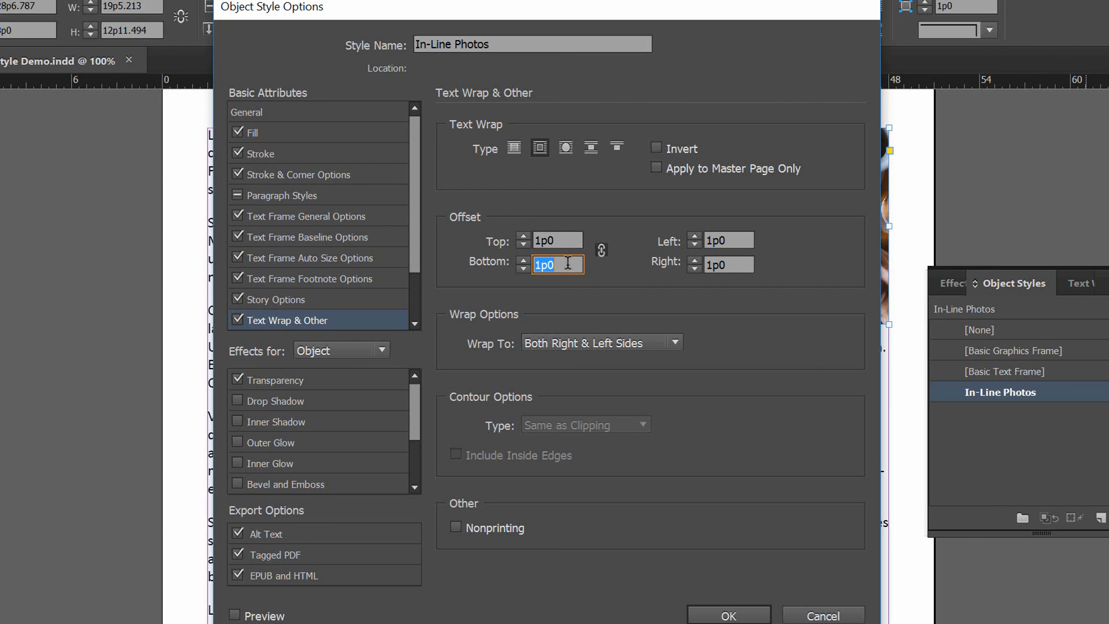
mouse_move(501, 247)
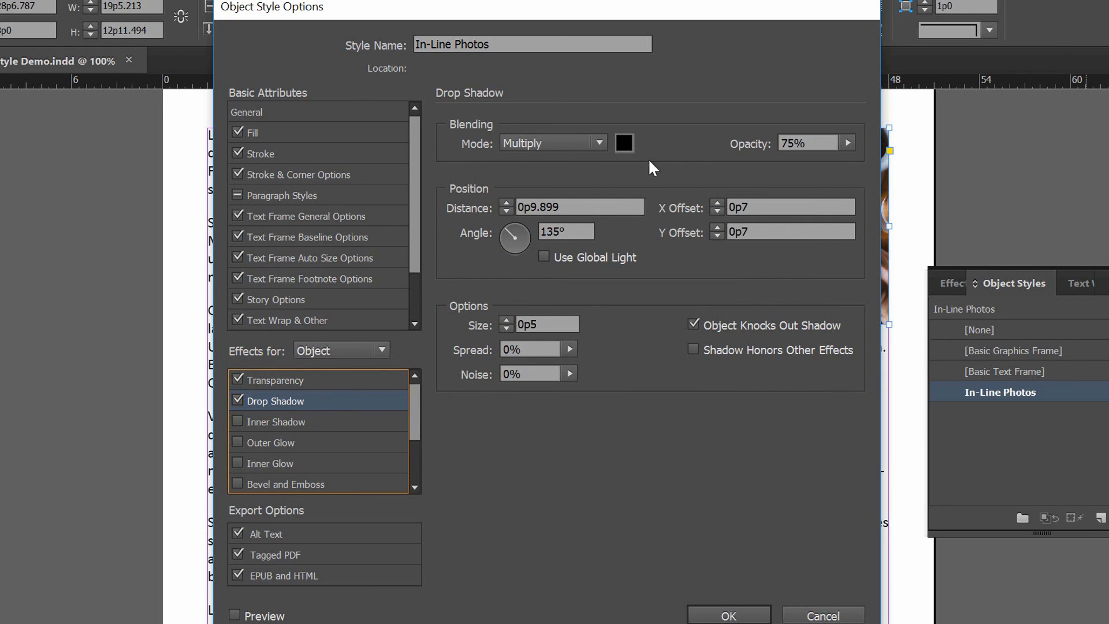
- Give the style a drop shadow at 51% opacity and 0p6 distance, and confirm the dialog
left_click(847, 142)
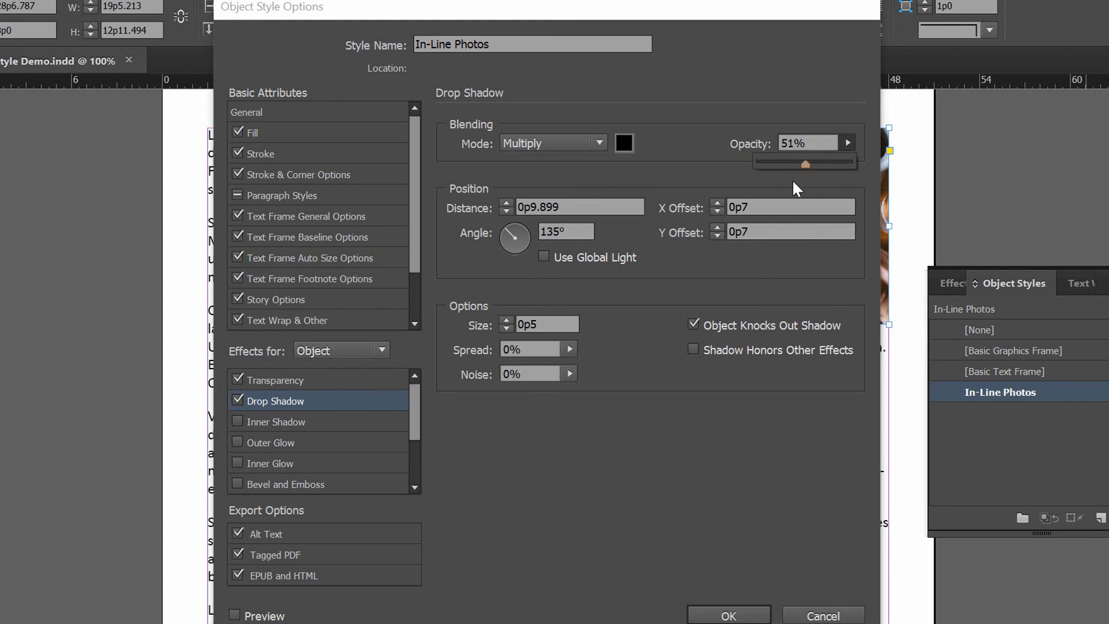
triple_click(801, 143)
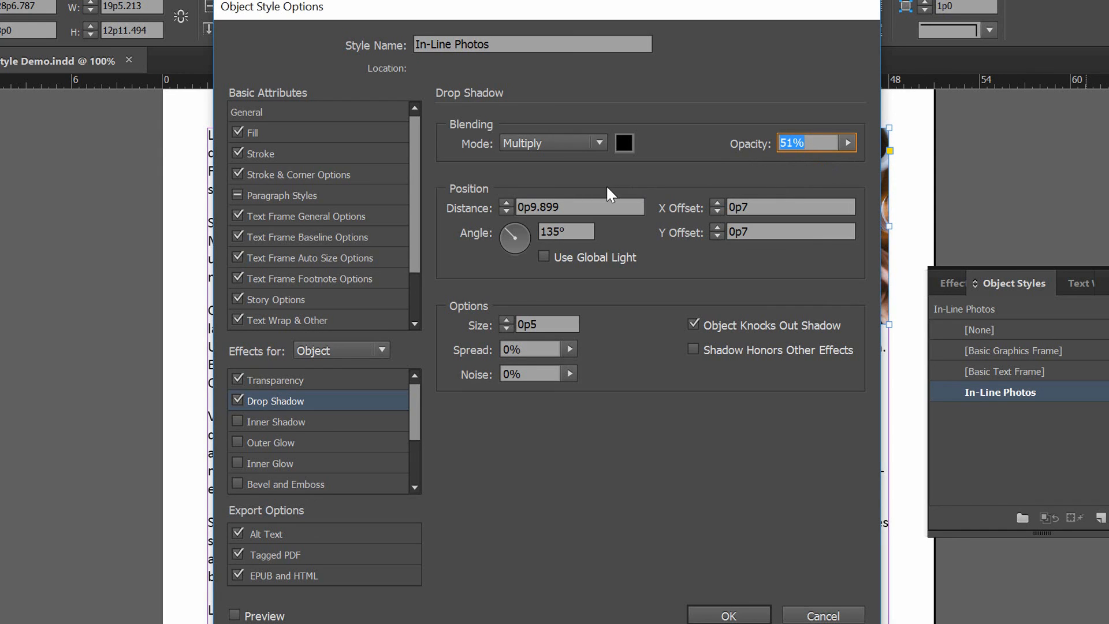
mouse_move(515, 240)
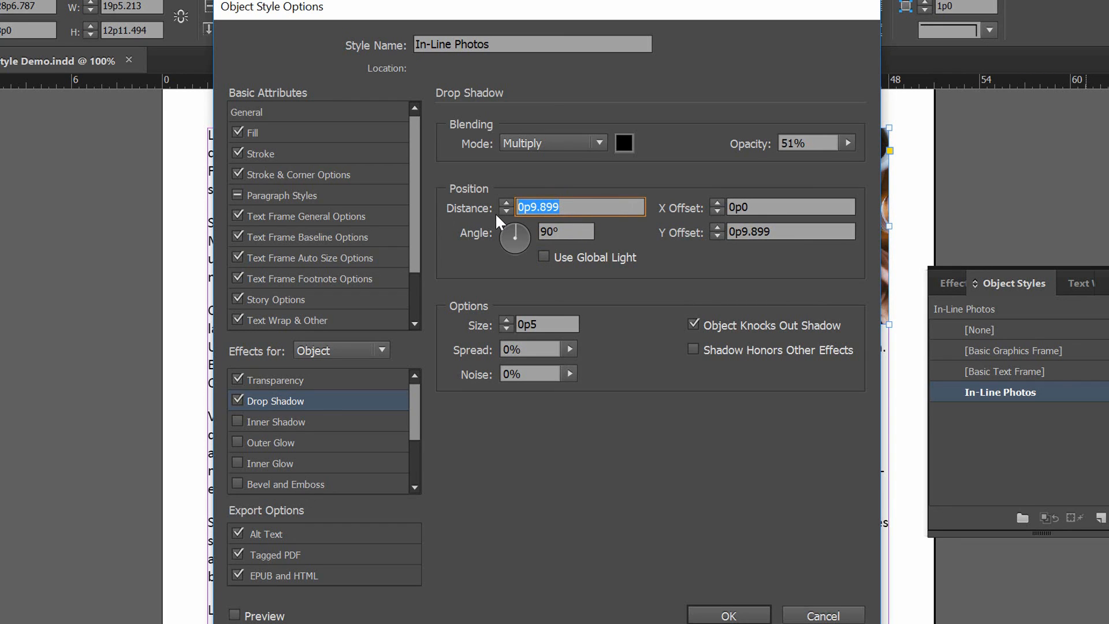
type("p6")
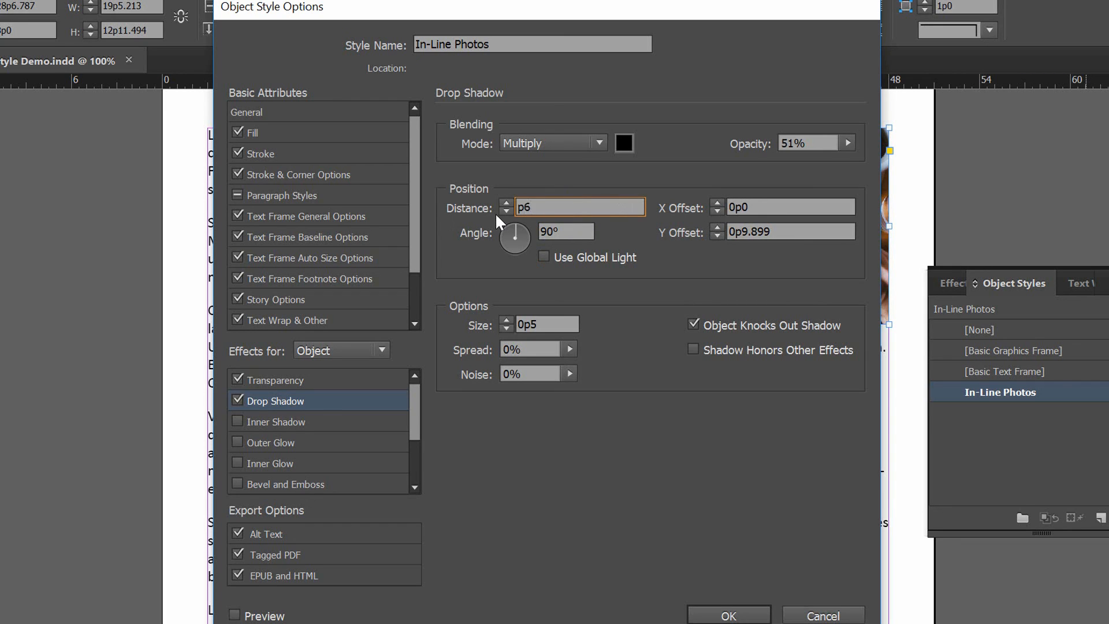
mouse_move(652, 186)
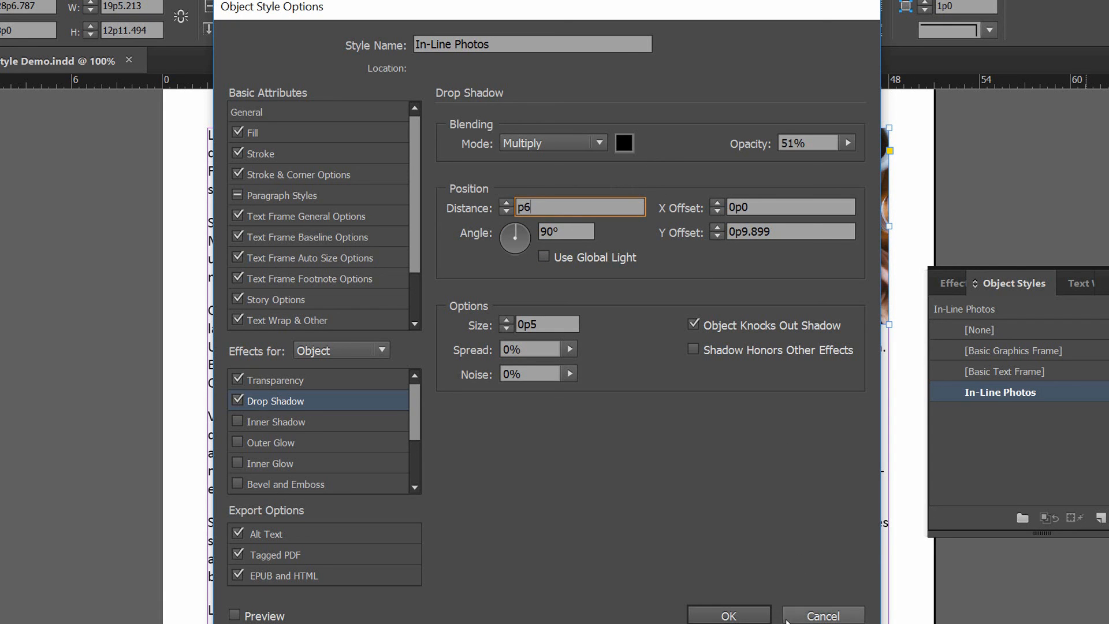
left_click(729, 614)
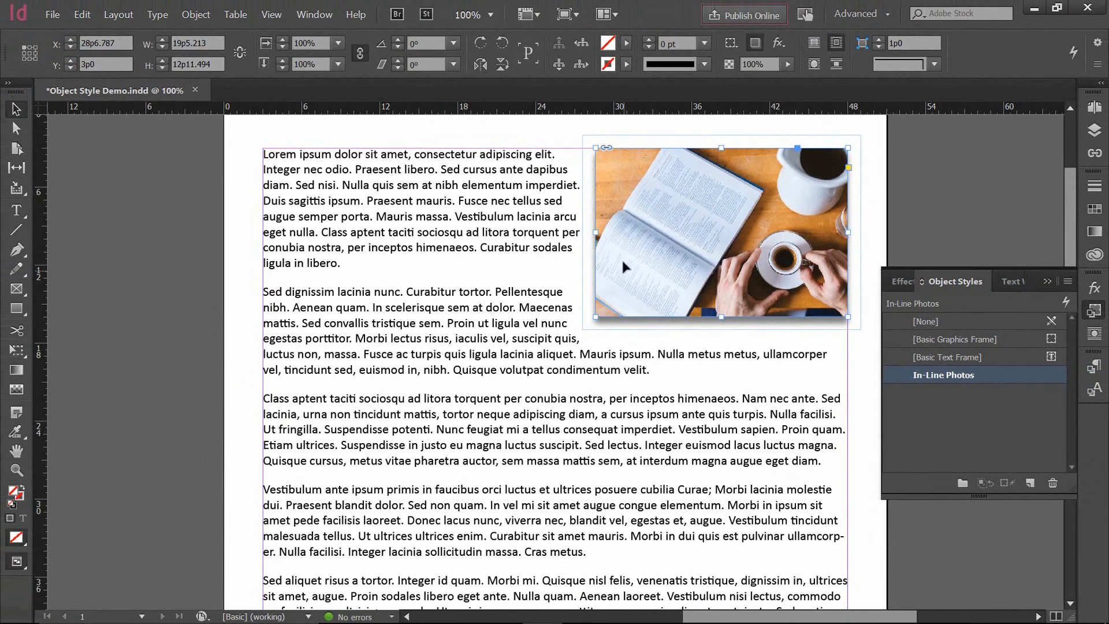
mouse_move(643, 254)
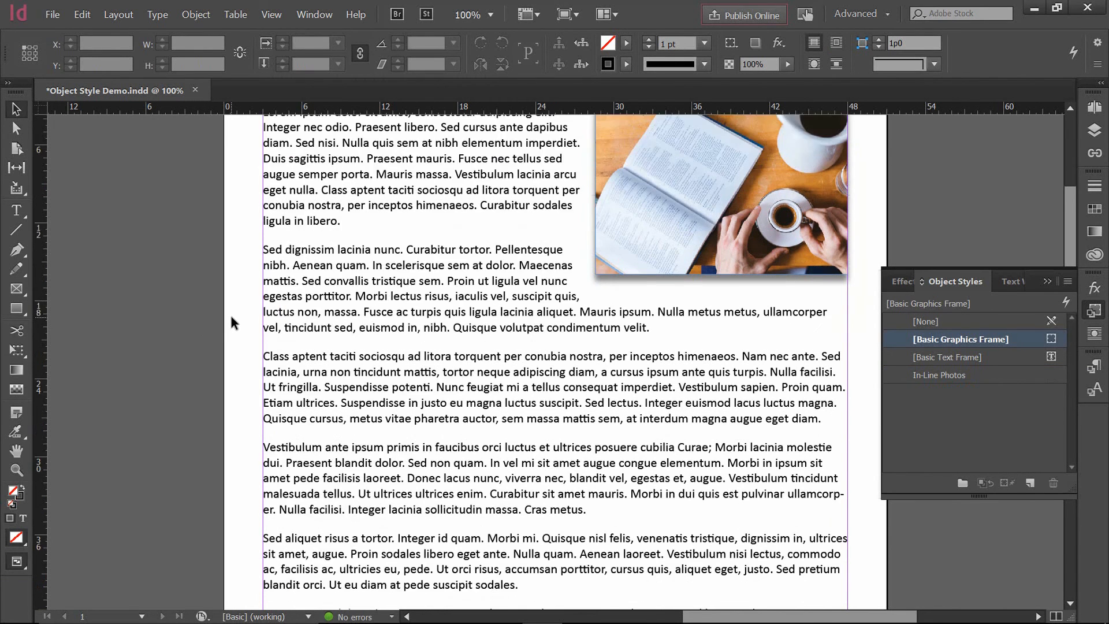
scroll("down", 3)
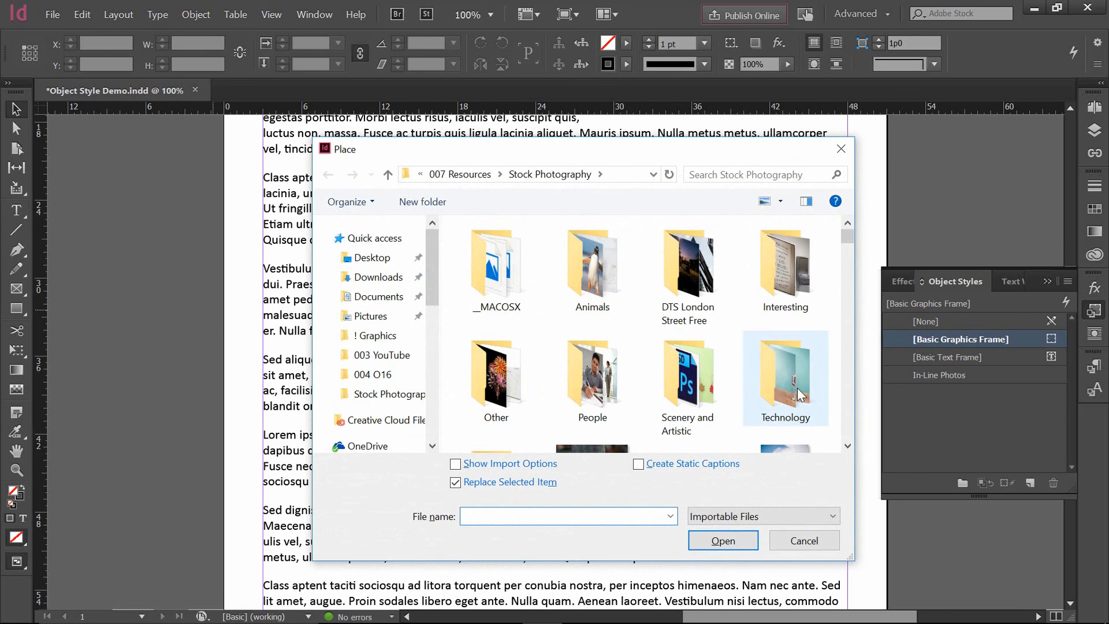
- Choose the browsing_hires phone photo from the Technology folder to place on the page
double_click(784, 379)
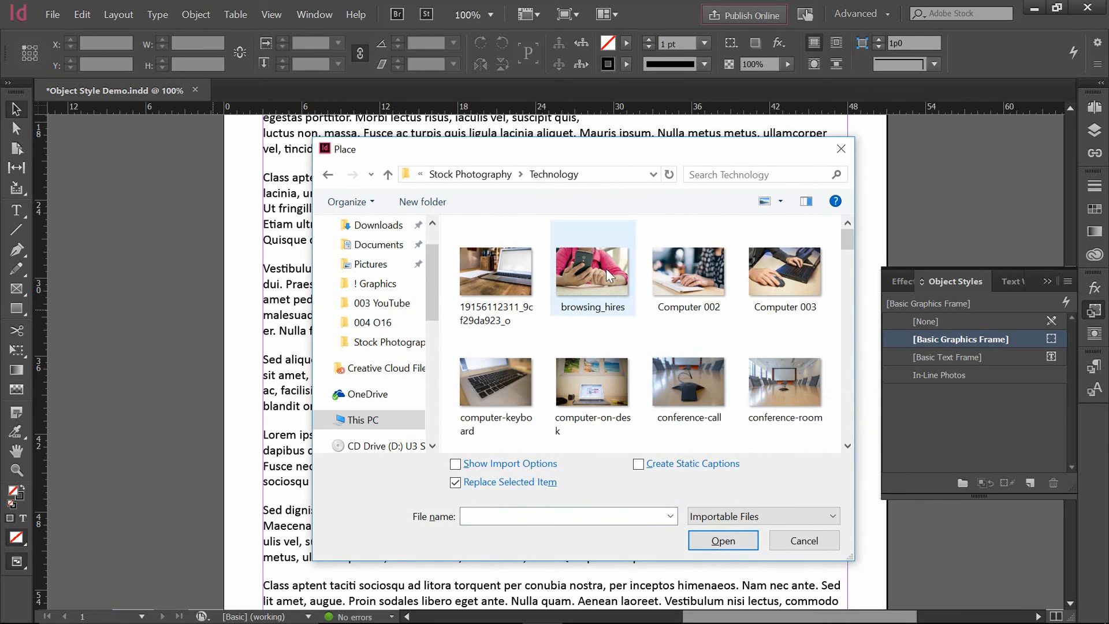
left_click(720, 541)
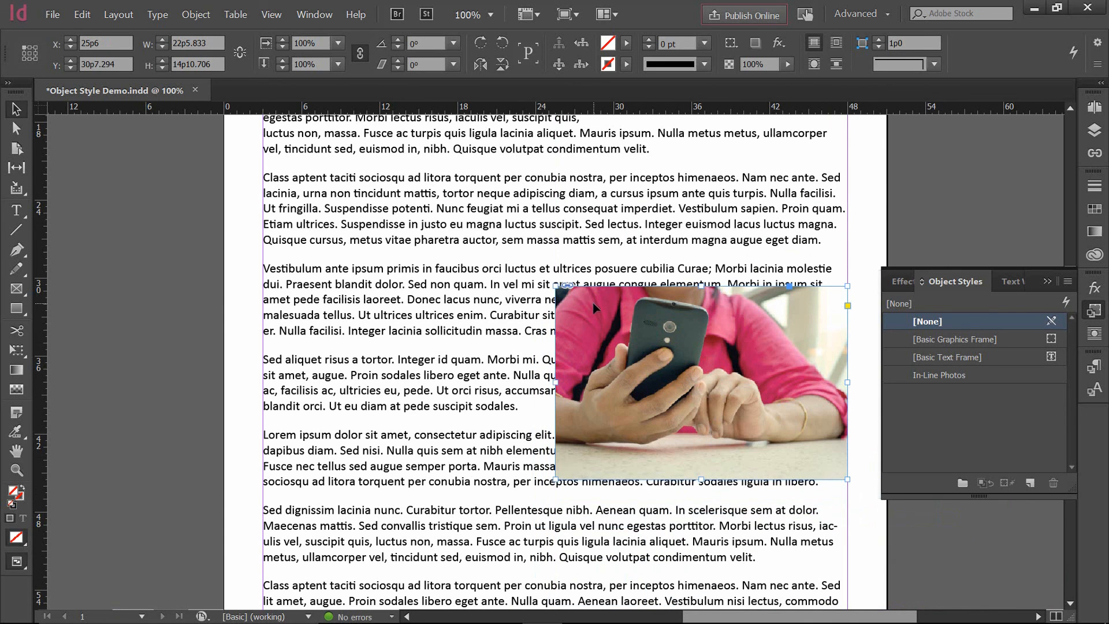
mouse_move(665, 504)
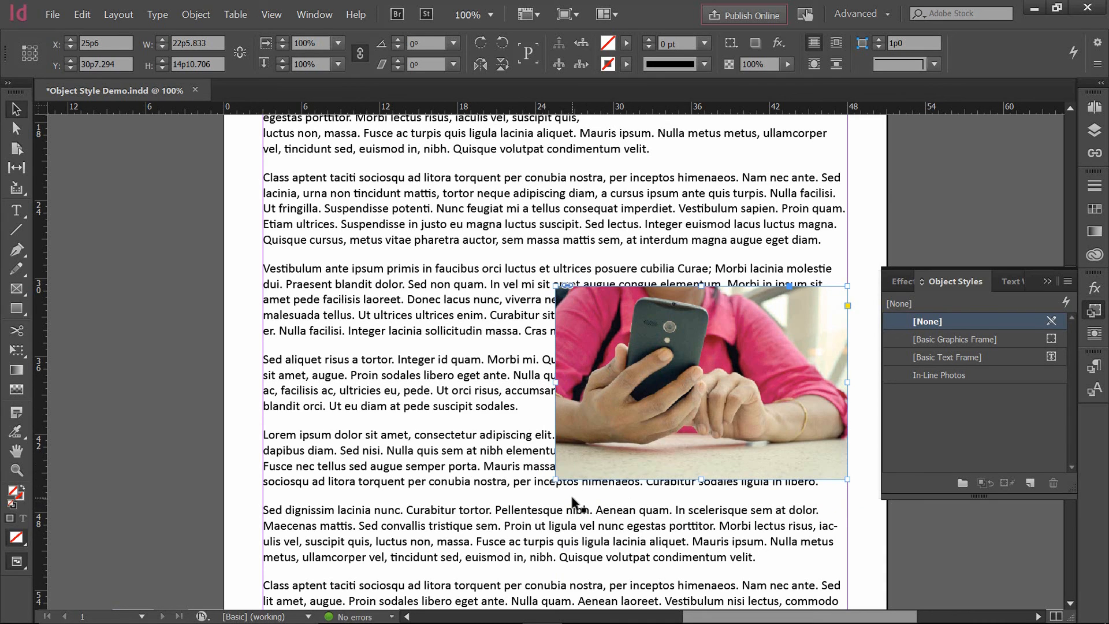
mouse_move(947, 295)
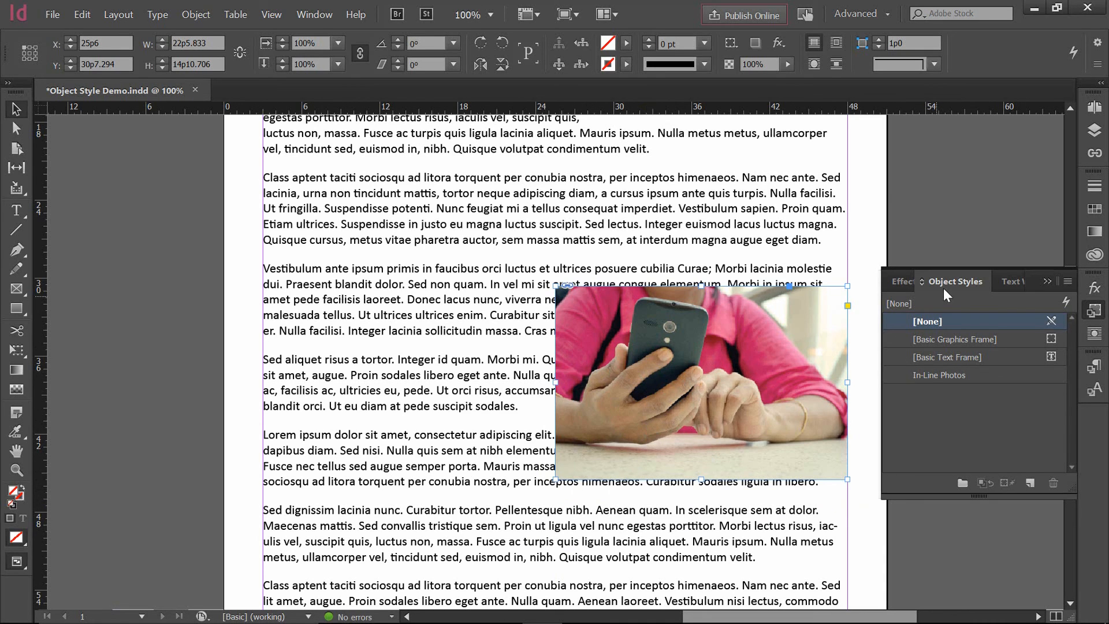
mouse_move(959, 383)
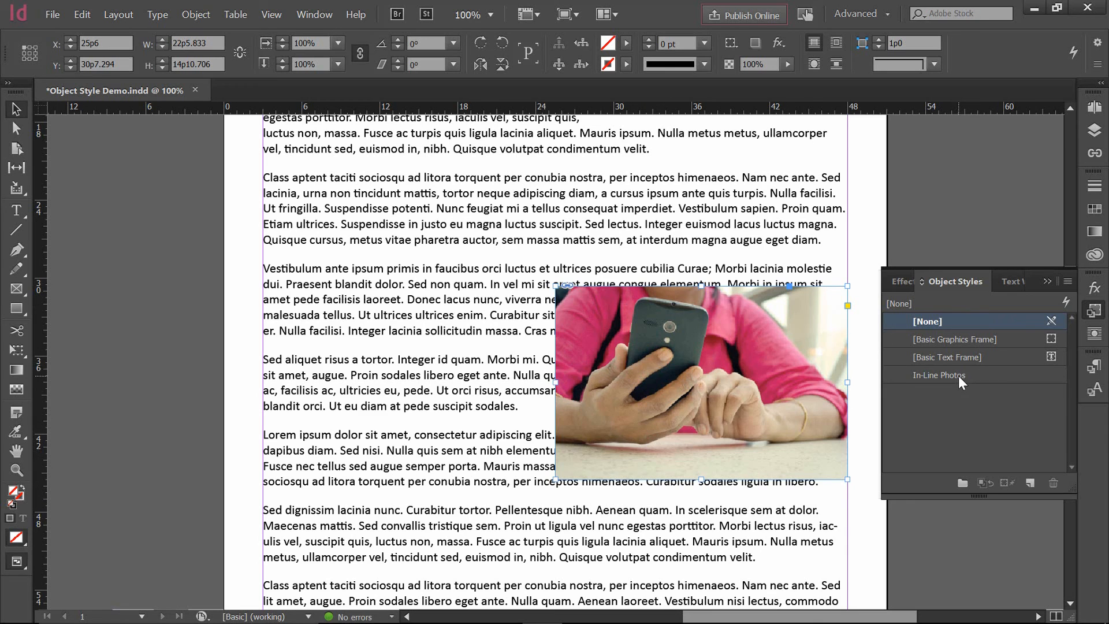
- Apply the In-Line Photos style to the phone photo so text wraps around it
left_click(939, 375)
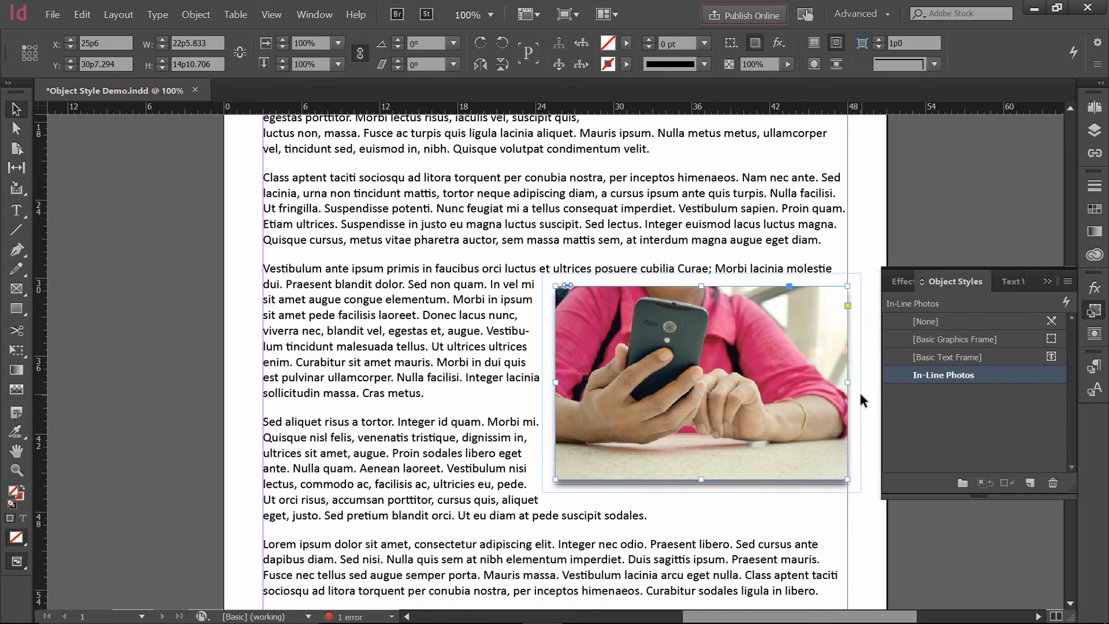
mouse_move(742, 409)
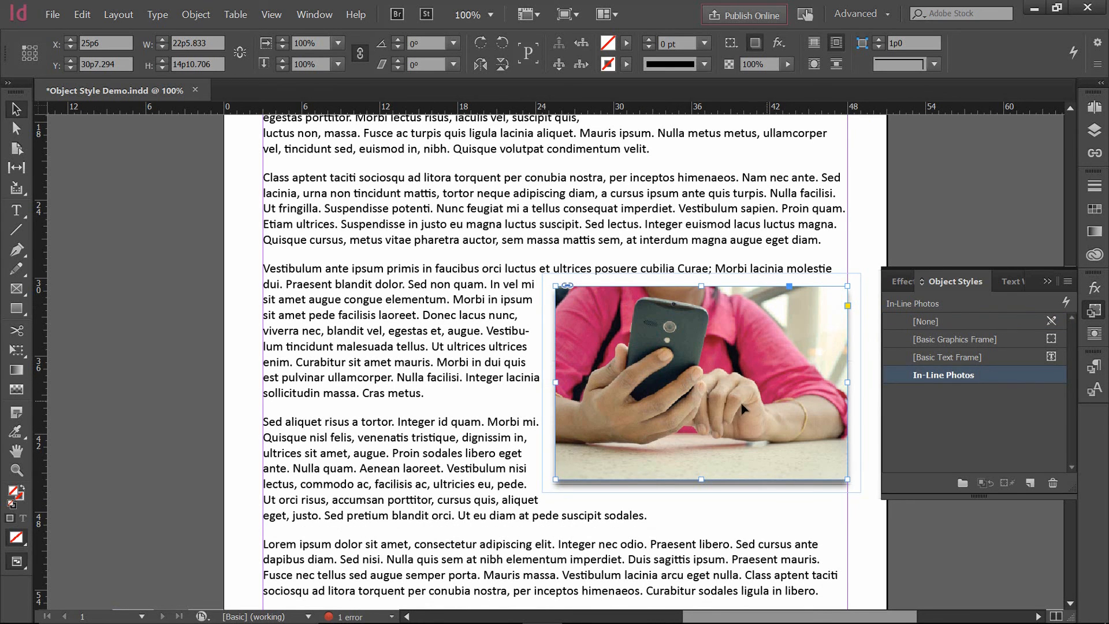
scroll("up", 3)
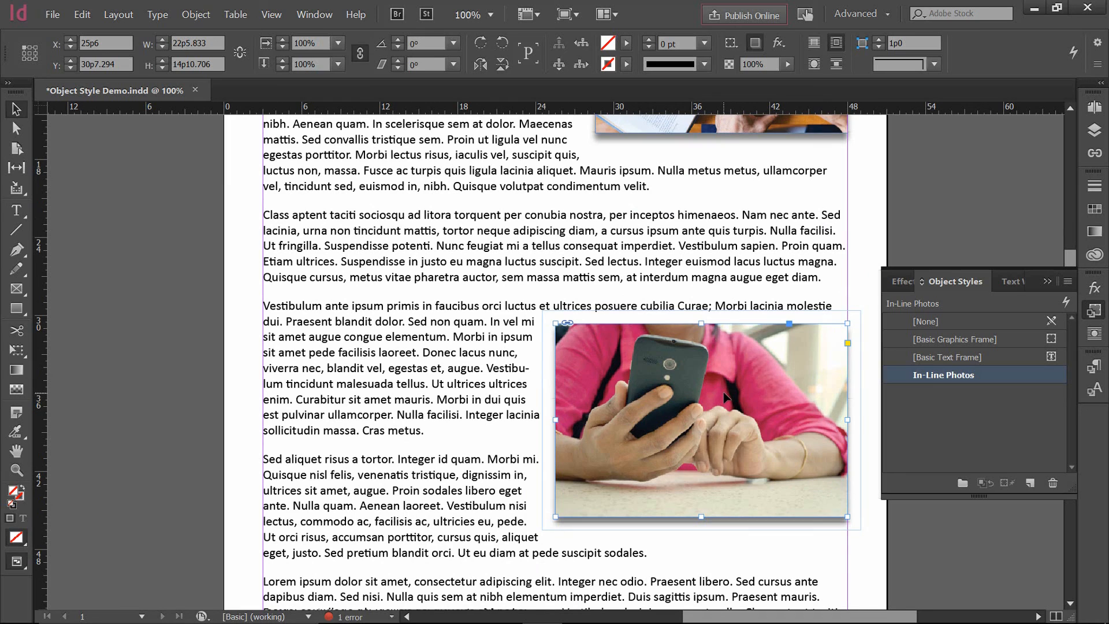
mouse_move(802, 468)
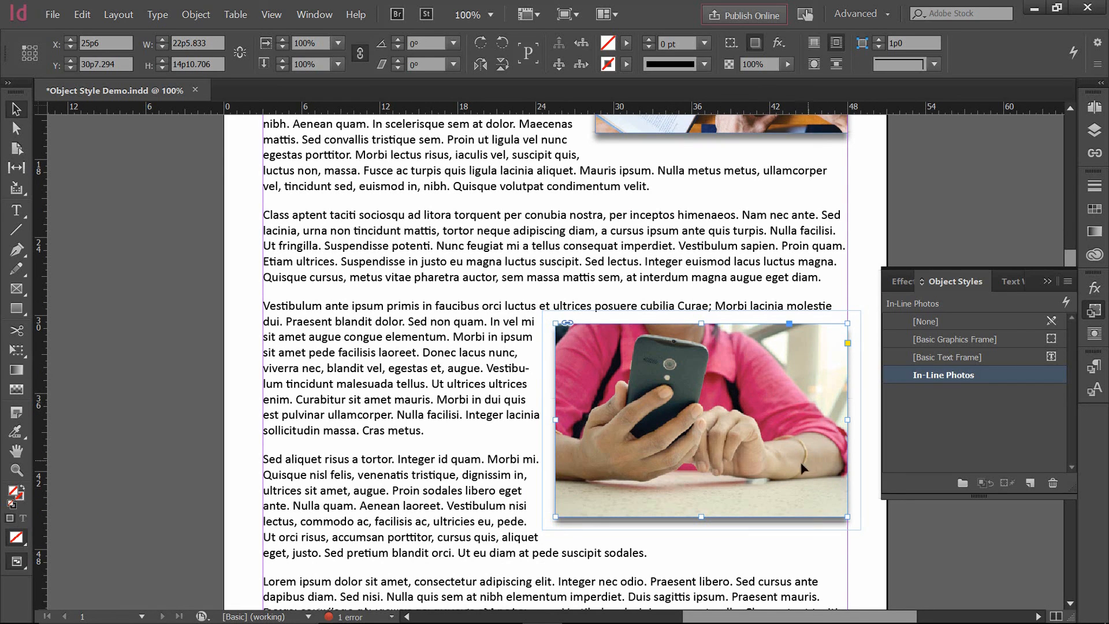
mouse_move(746, 472)
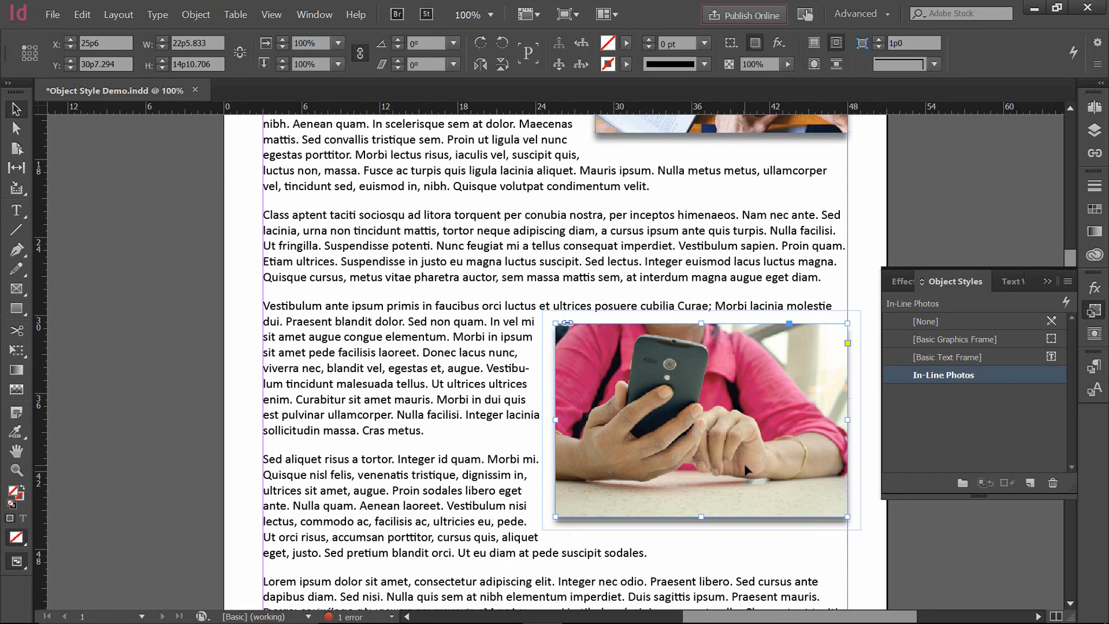
mouse_move(988, 383)
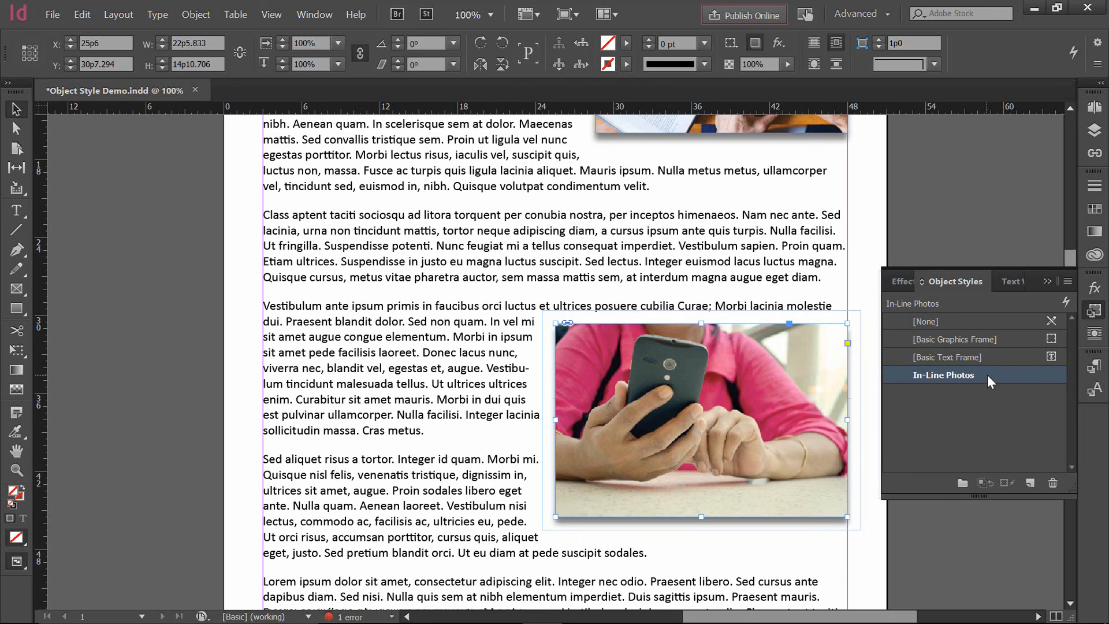
- Soften the In-Line Photos drop shadow to 30% opacity with a 0p3 offset and confirm
double_click(942, 374)
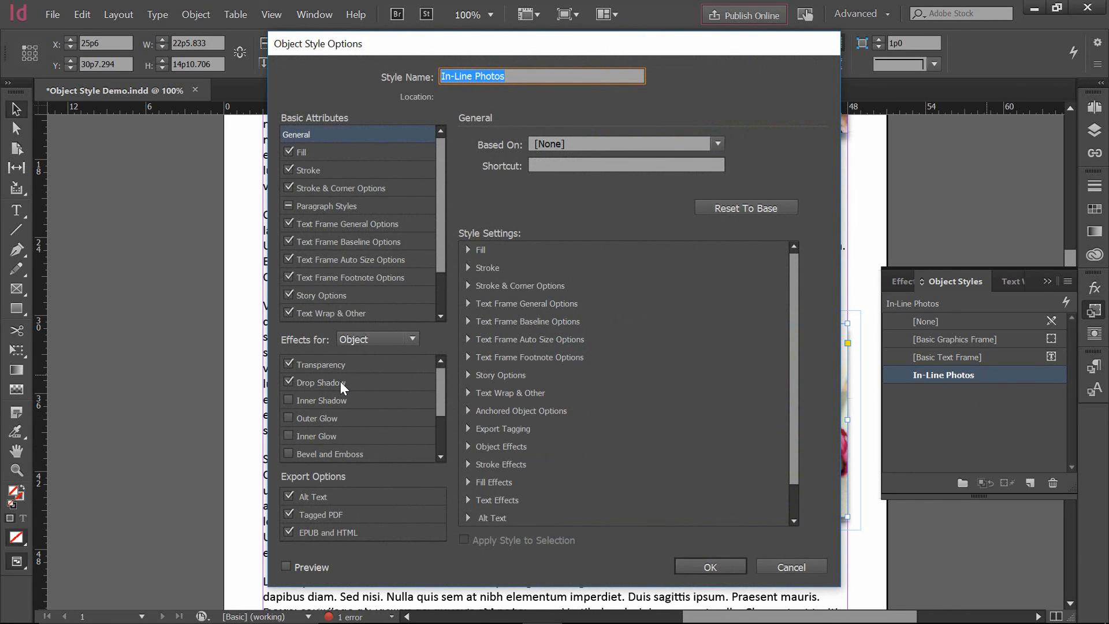
left_click(321, 382)
type("0p3")
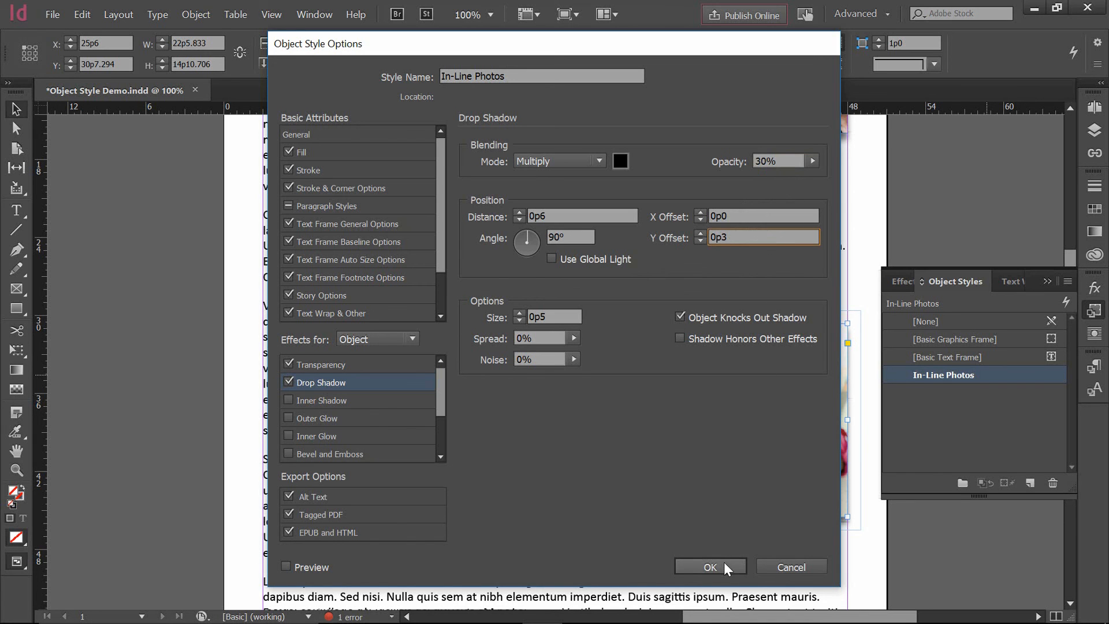
left_click(711, 566)
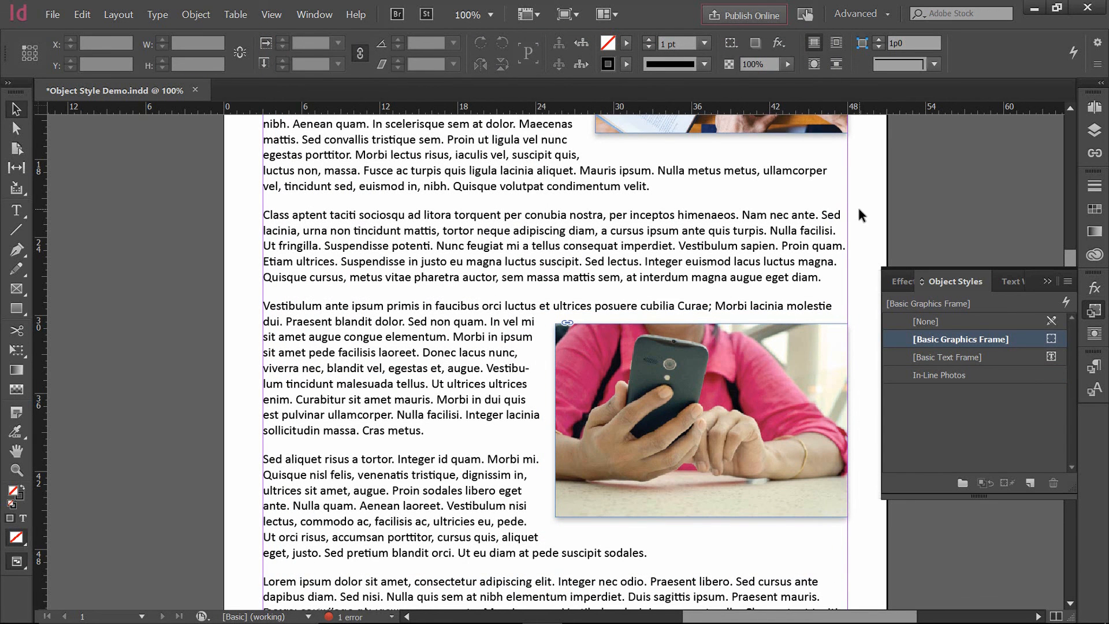